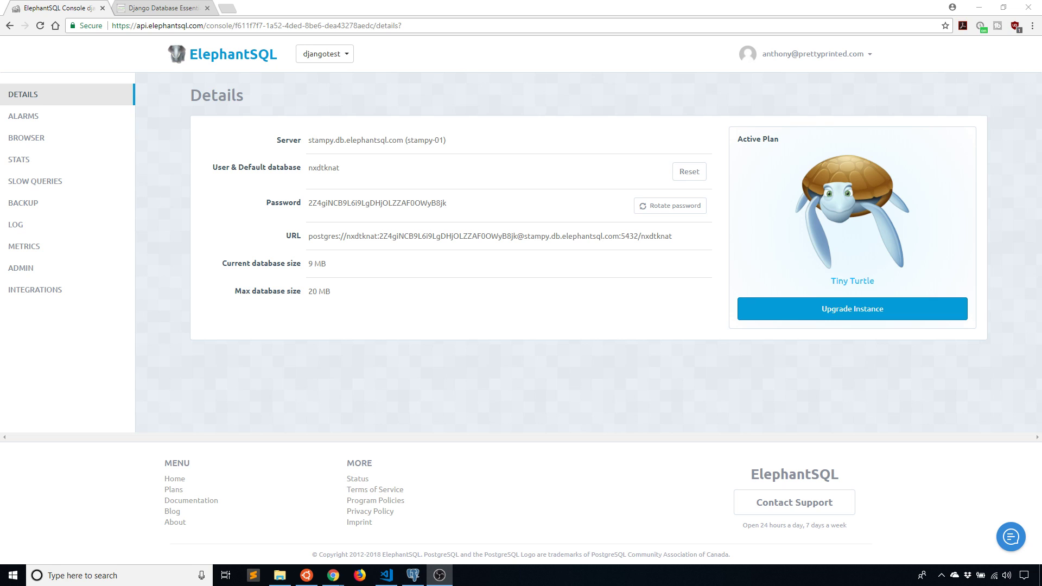
{"action": "mouse_move", "coordinate": [481, 310]}
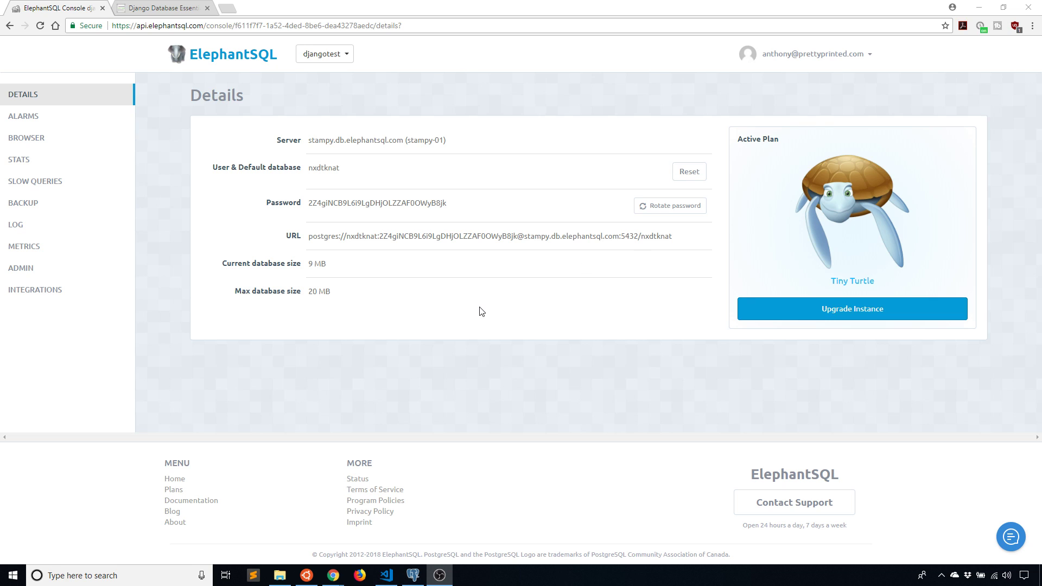
{"action": "mouse_move", "coordinate": [477, 308]}
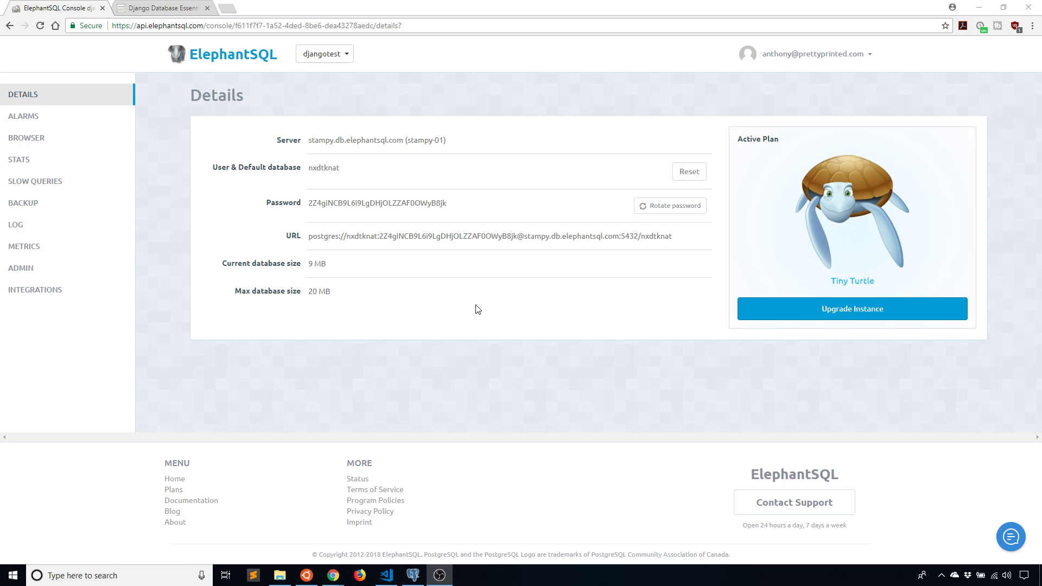
{"action": "mouse_move", "coordinate": [534, 210]}
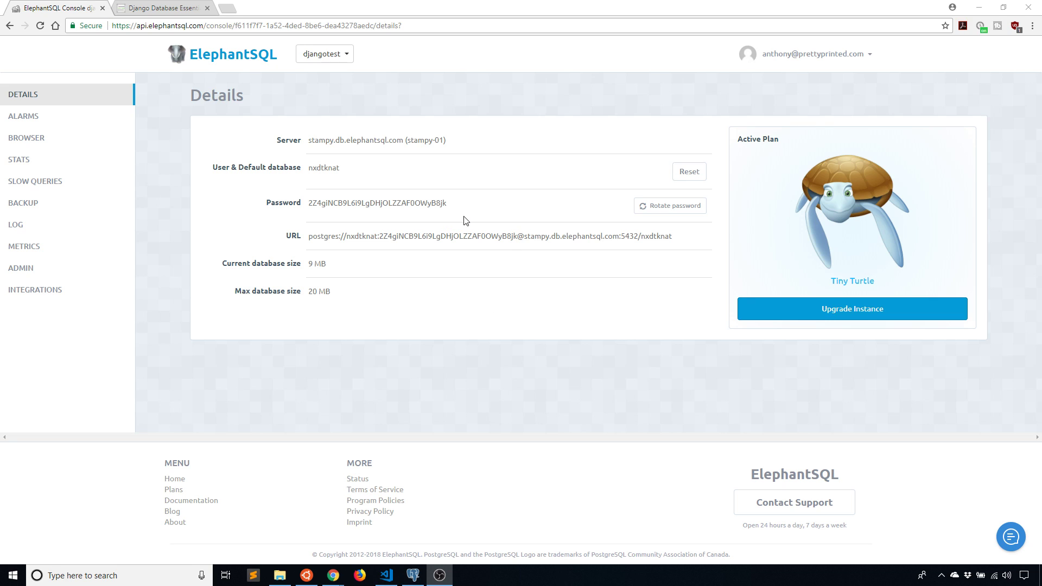
{"action": "mouse_move", "coordinate": [382, 217]}
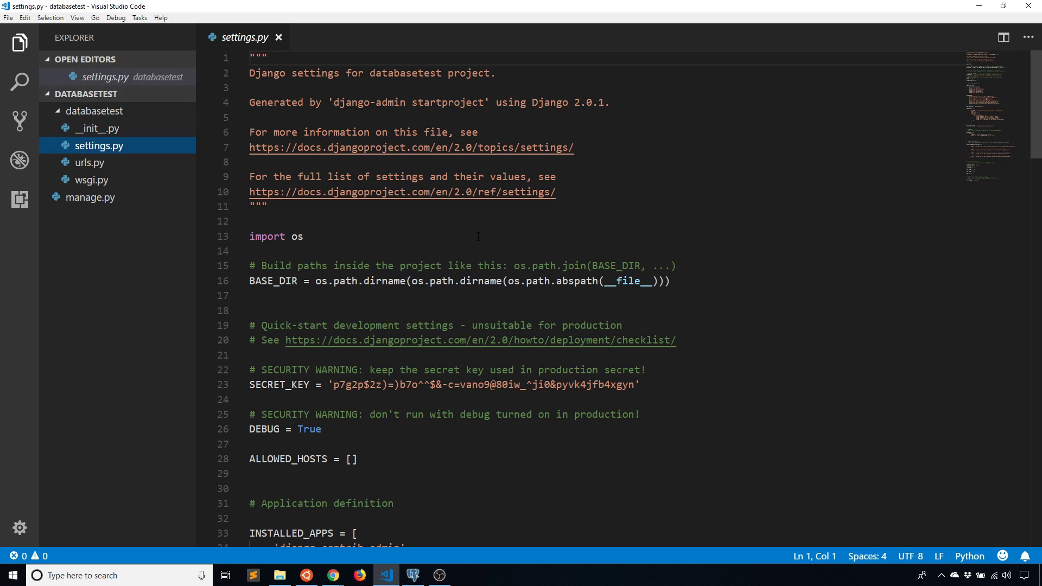
{"action": "mouse_move", "coordinate": [472, 299]}
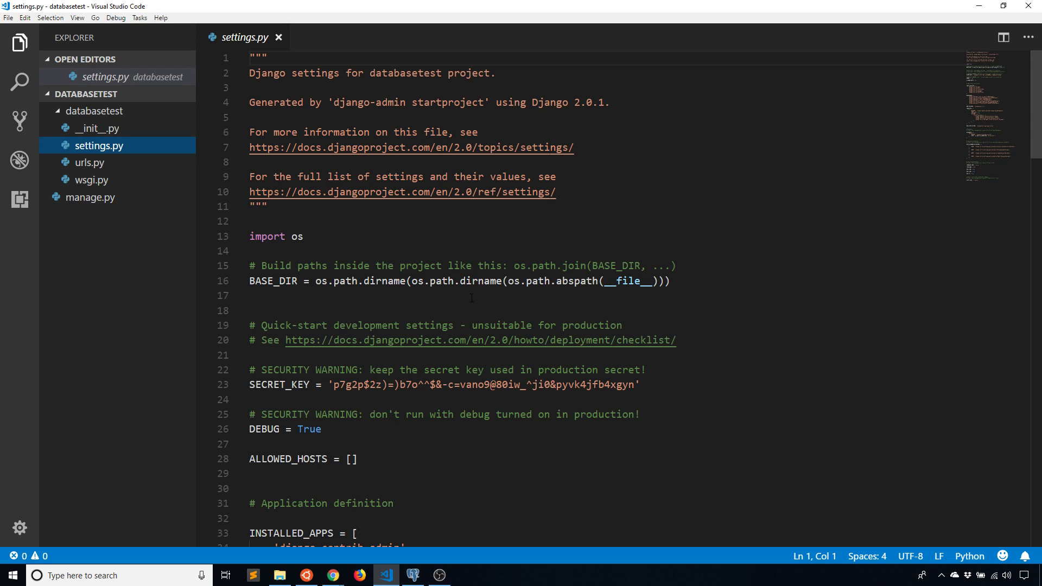
- Scroll settings.py down to the DATABASES block still using the sqlite3 engine
{"action": "scroll", "scroll_direction": "down", "scroll_amount": 3}
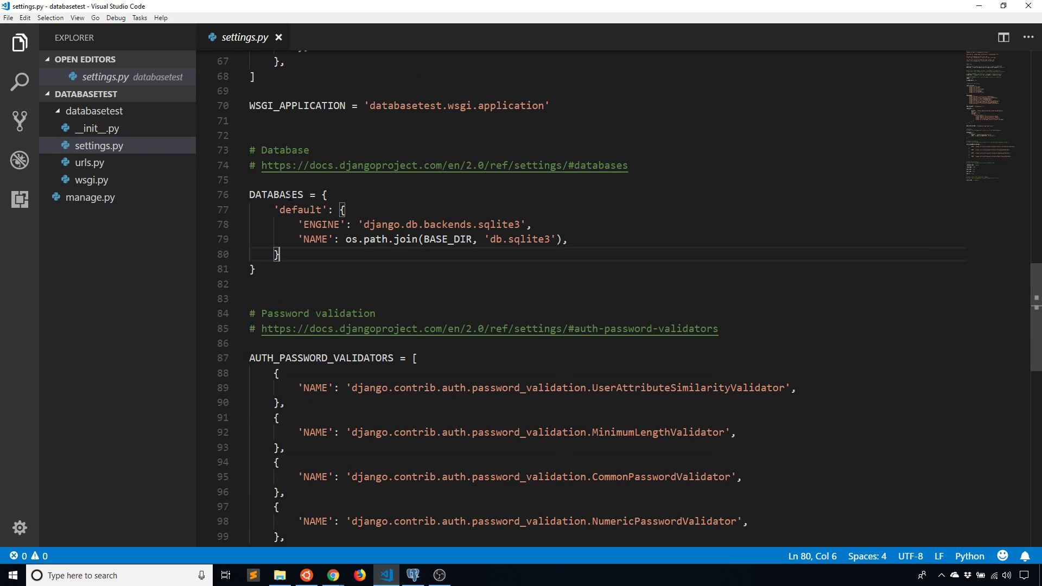
{"action": "scroll", "scroll_direction": "down", "scroll_amount": 3}
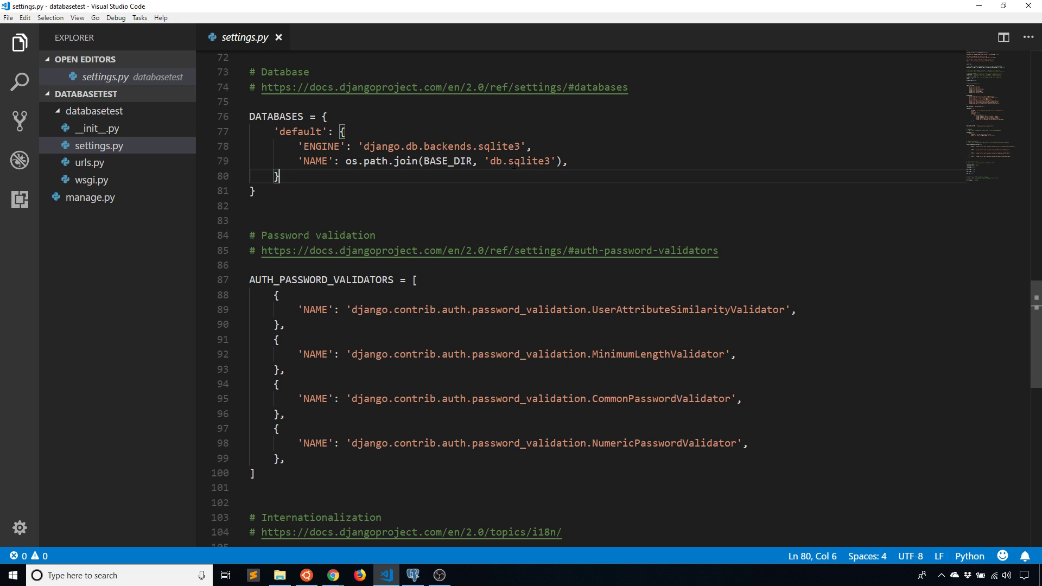
- Change the default database ENGINE from sqlite3 to django.db.backends.postgresql
{"action": "left_click", "coordinate": [497, 145]}
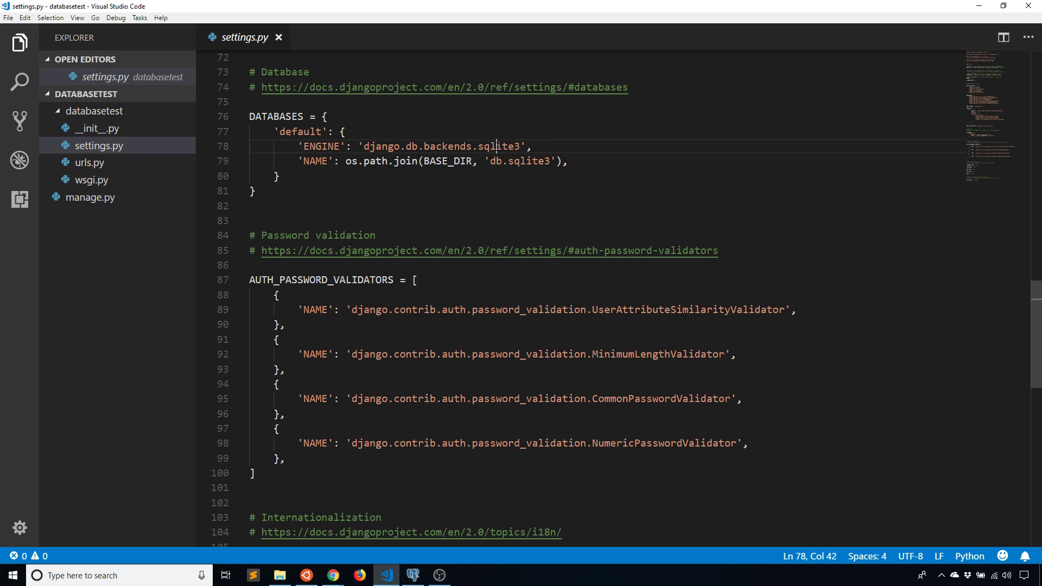
{"action": "double_click", "coordinate": [499, 146]}
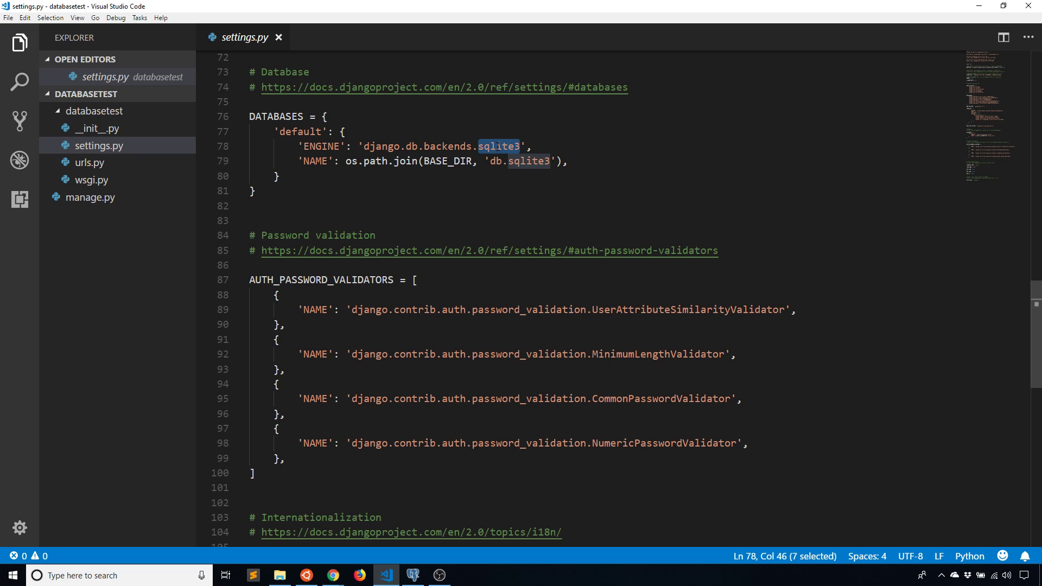
{"action": "type", "text": "postgr"}
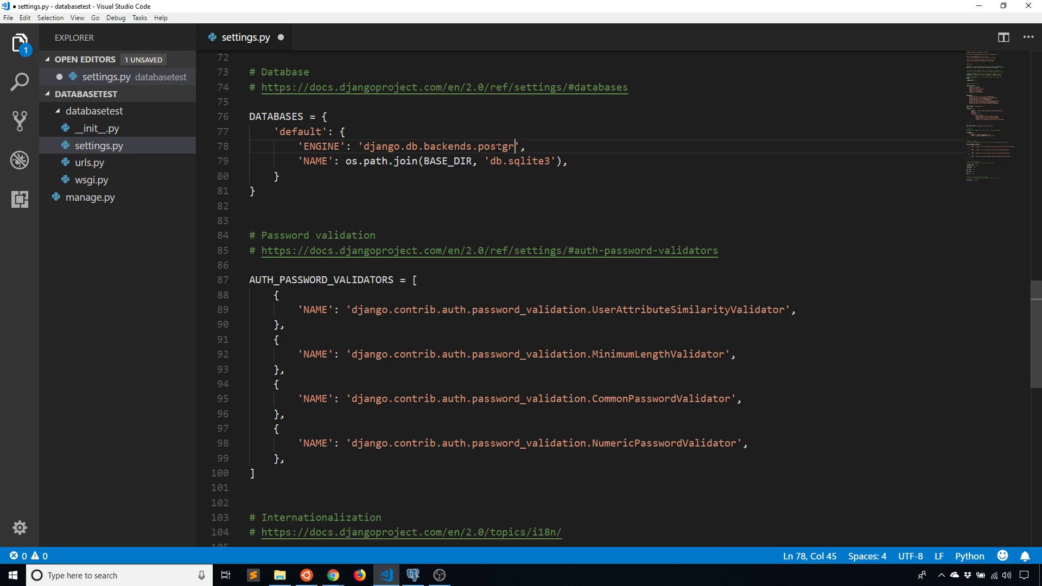
{"action": "type", "text": "esql"}
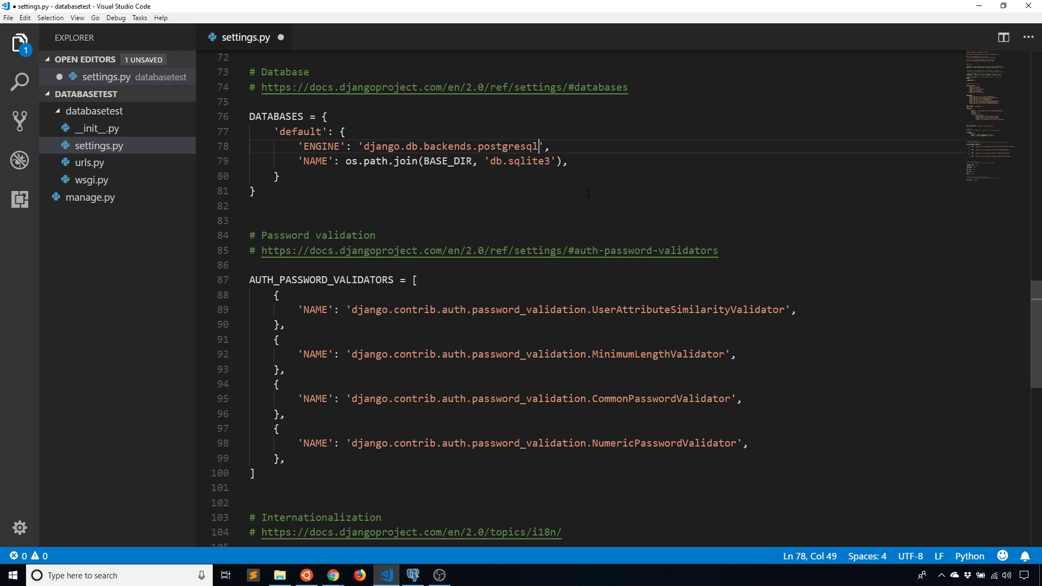
{"action": "key", "text": "BackSpace"}
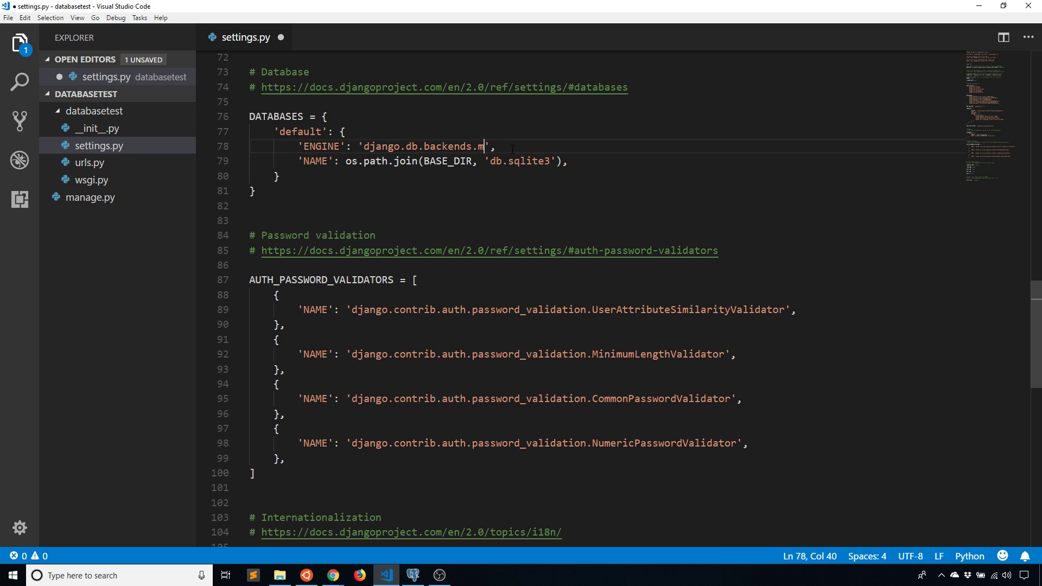
{"action": "type", "text": "postgresql"}
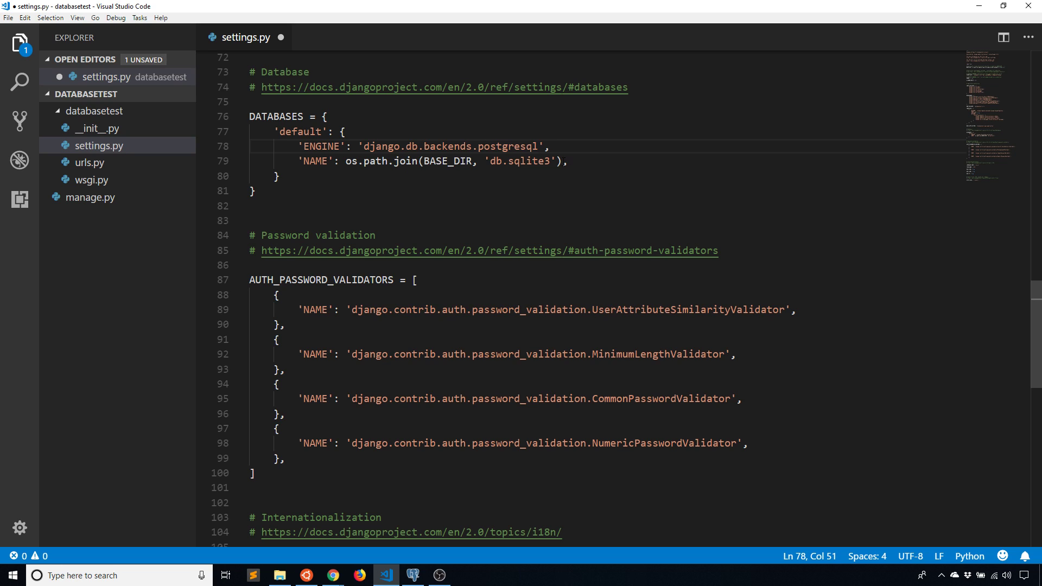
- Remove the old os.path.join sqlite3 file path from NAME, leaving an empty quoted value
{"action": "left_click_drag", "start_coordinate": [353, 161], "coordinate": [561, 161]}
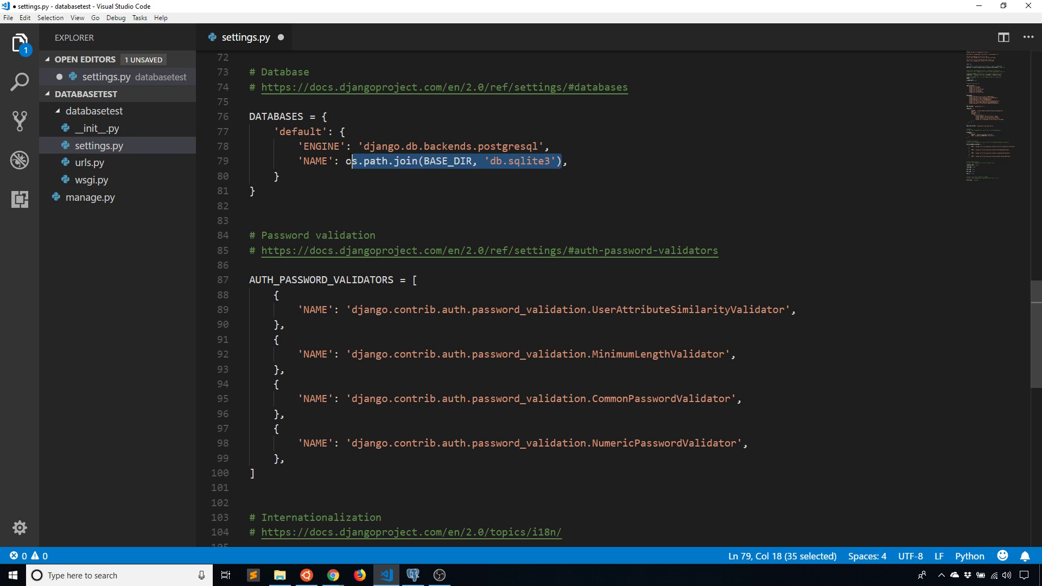
{"action": "key", "text": "Delete"}
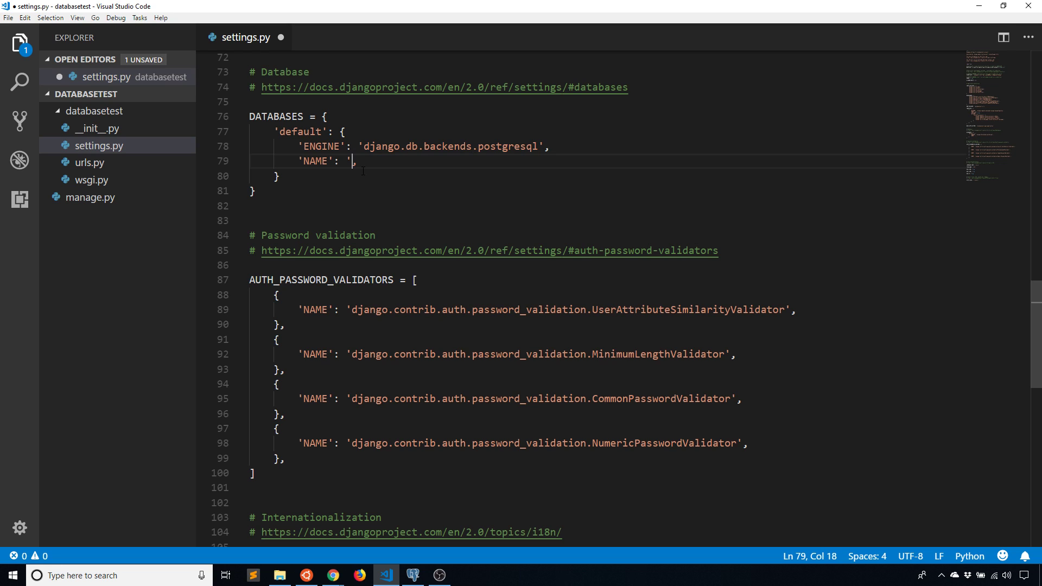
{"action": "type", "text": "'"}
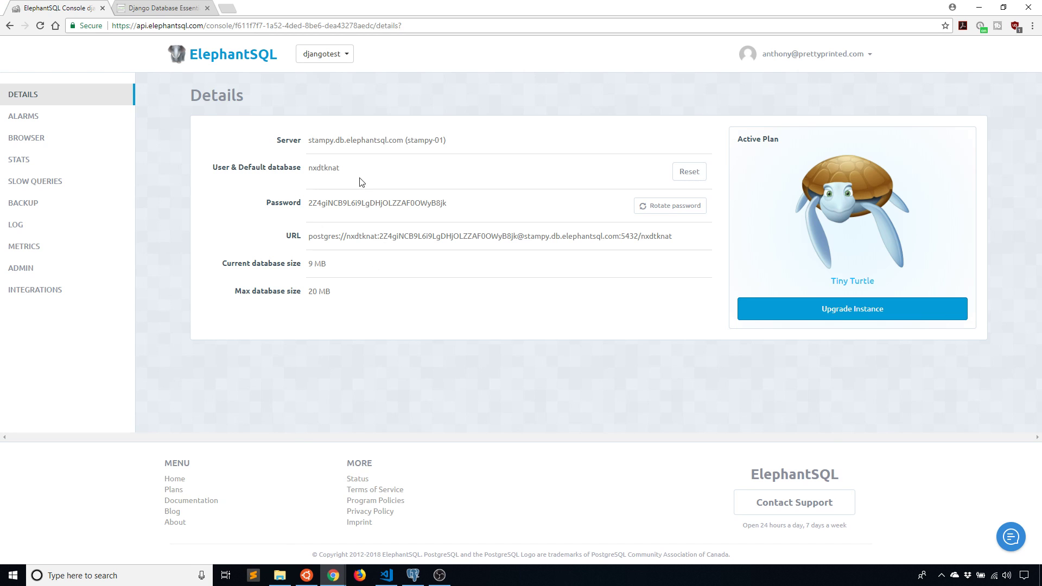
{"action": "mouse_move", "coordinate": [330, 168]}
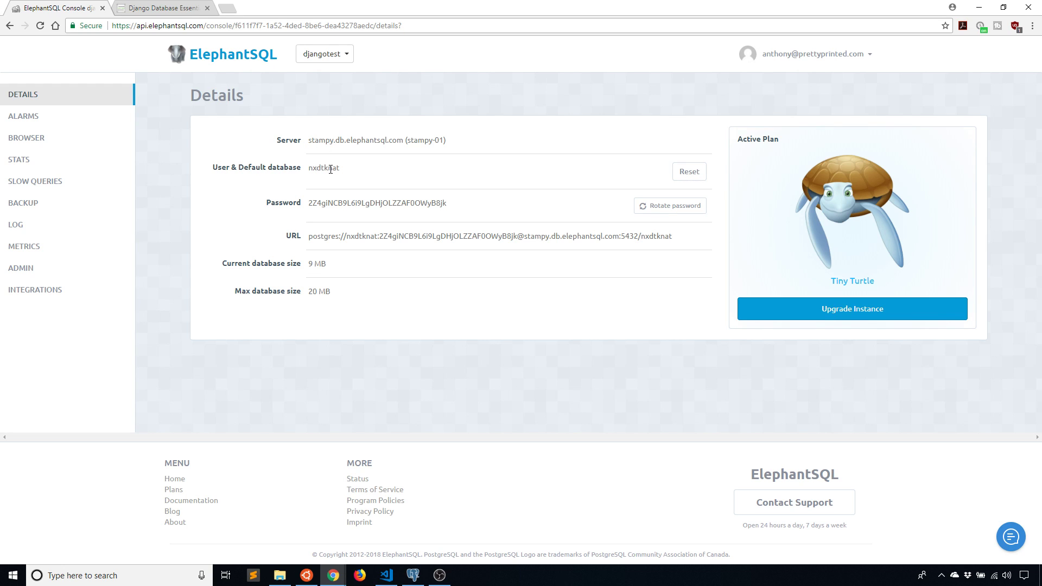
- Select the default database name nxdtknat on the ElephantSQL details page
{"action": "double_click", "coordinate": [324, 169]}
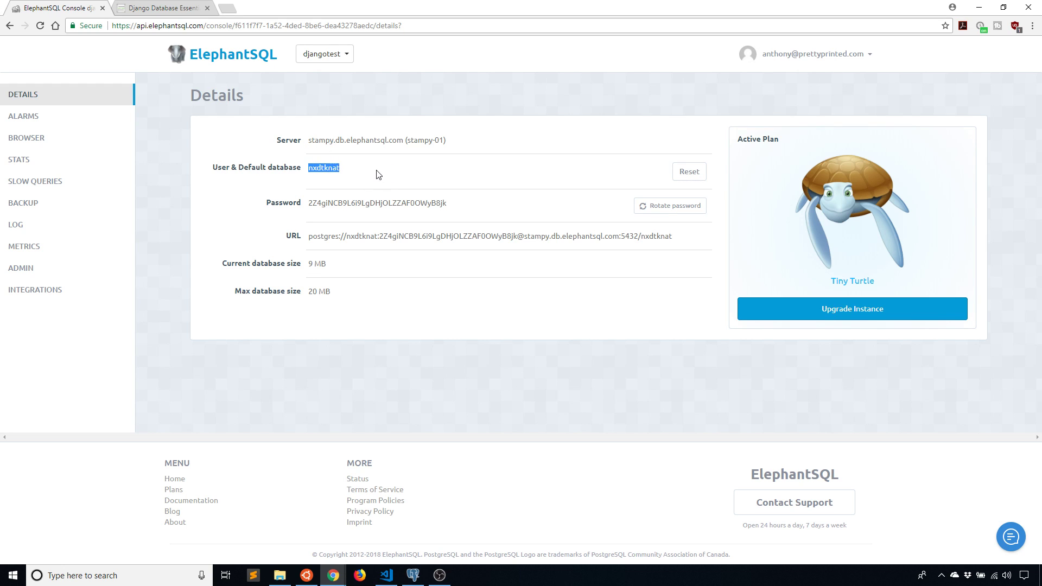
{"action": "mouse_move", "coordinate": [396, 439]}
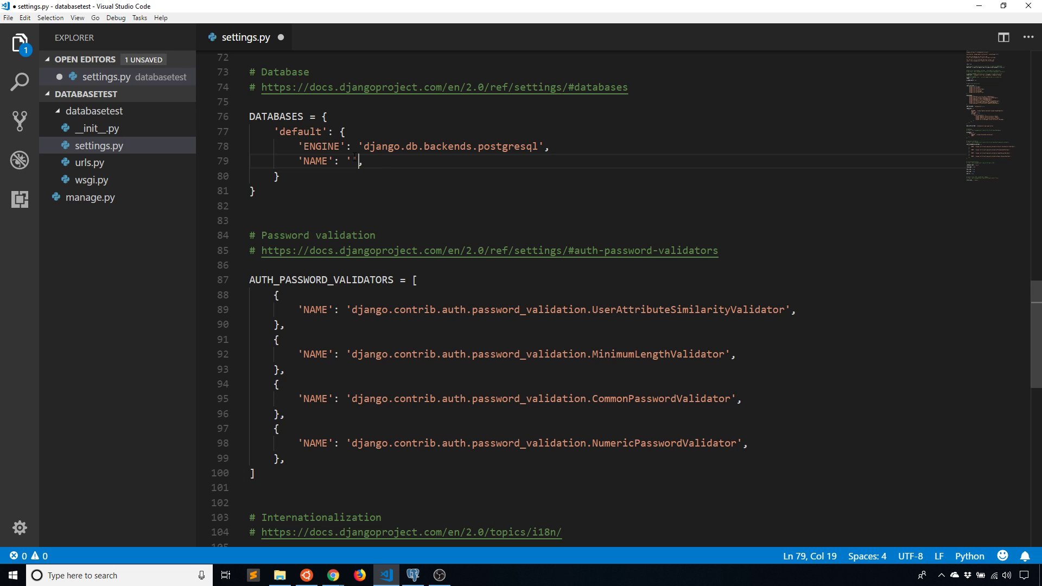
- Set NAME to nxdtknat and add empty USER, PASSWORD, HOST and PORT entries
{"action": "type", "text": "nxdtknat"}
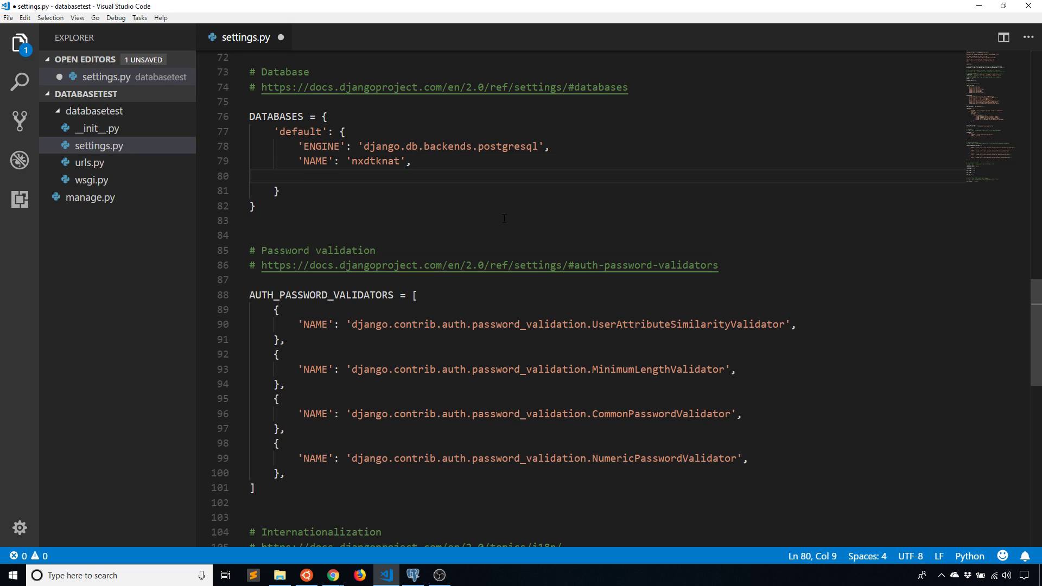
{"action": "type", "text": "'"}
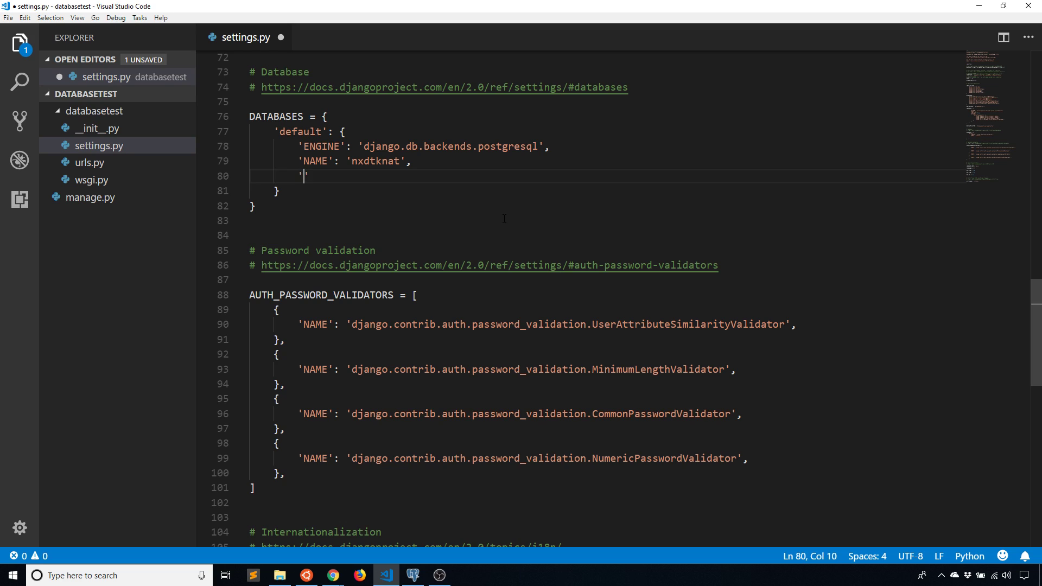
{"action": "type", "text": "USER"}
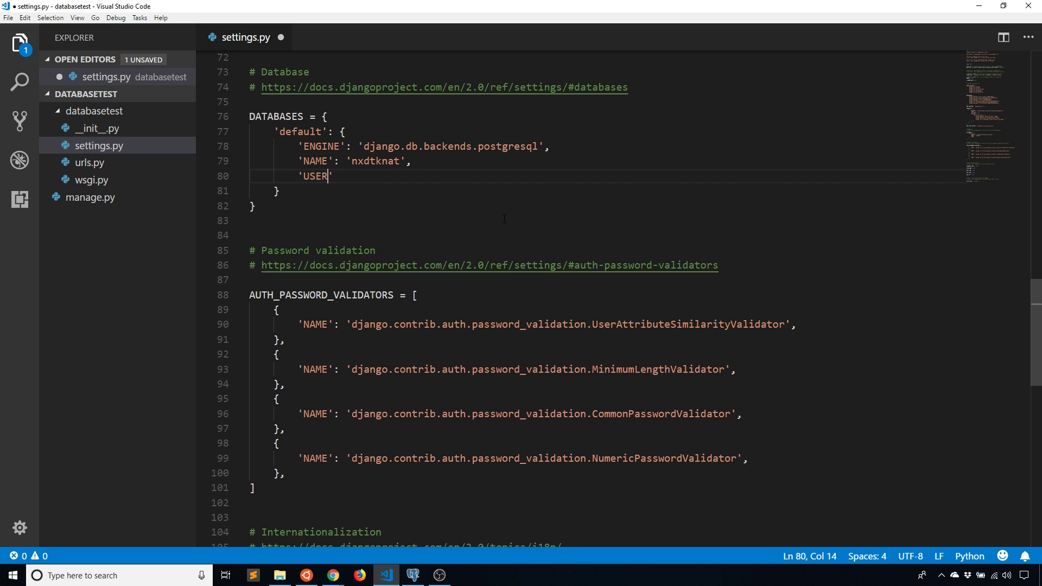
{"action": "type", "text": ": '',"}
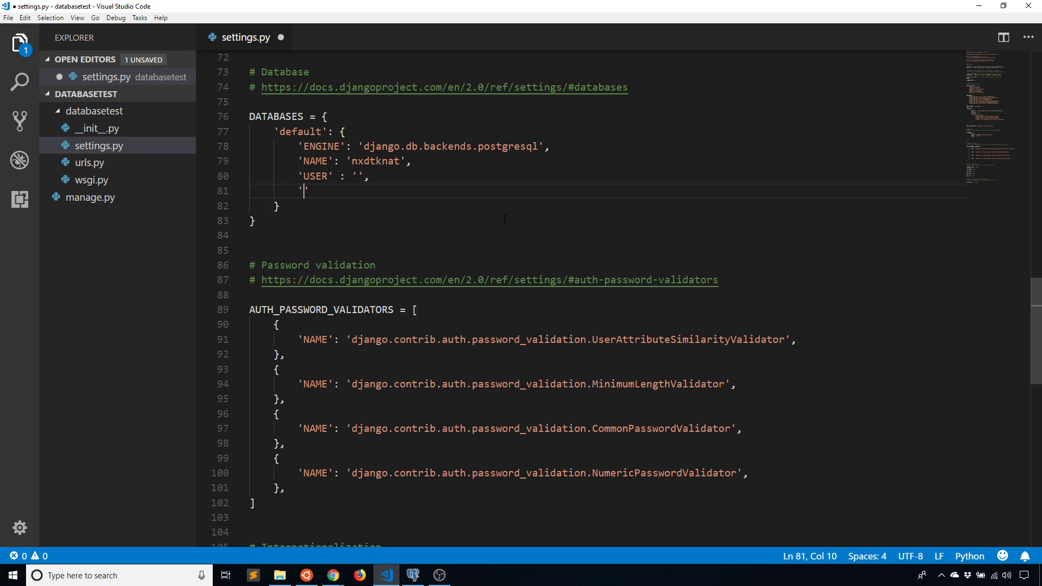
{"action": "type", "text": "PASSWORD"}
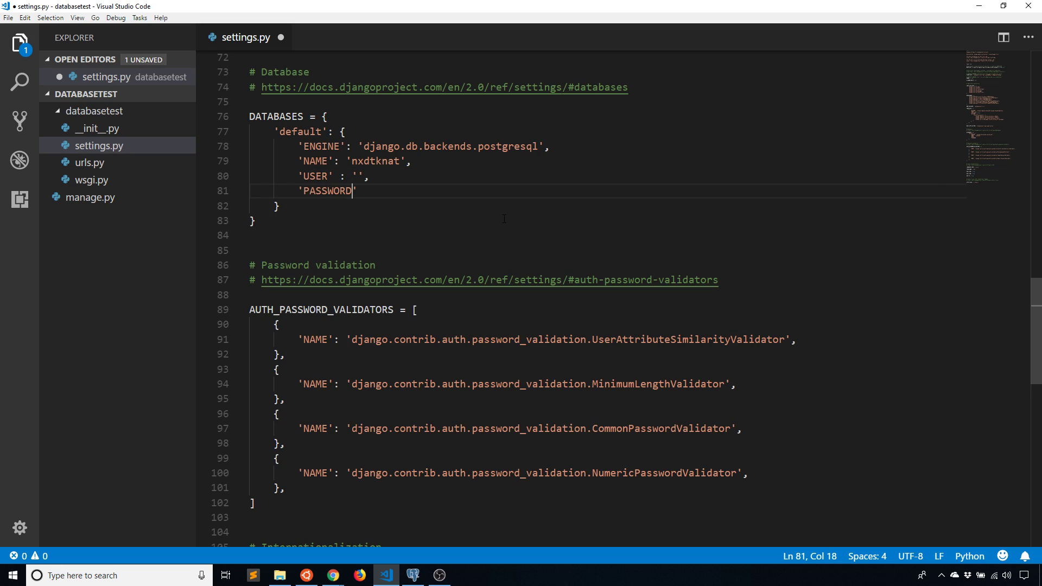
{"action": "type", "text": ": '',"}
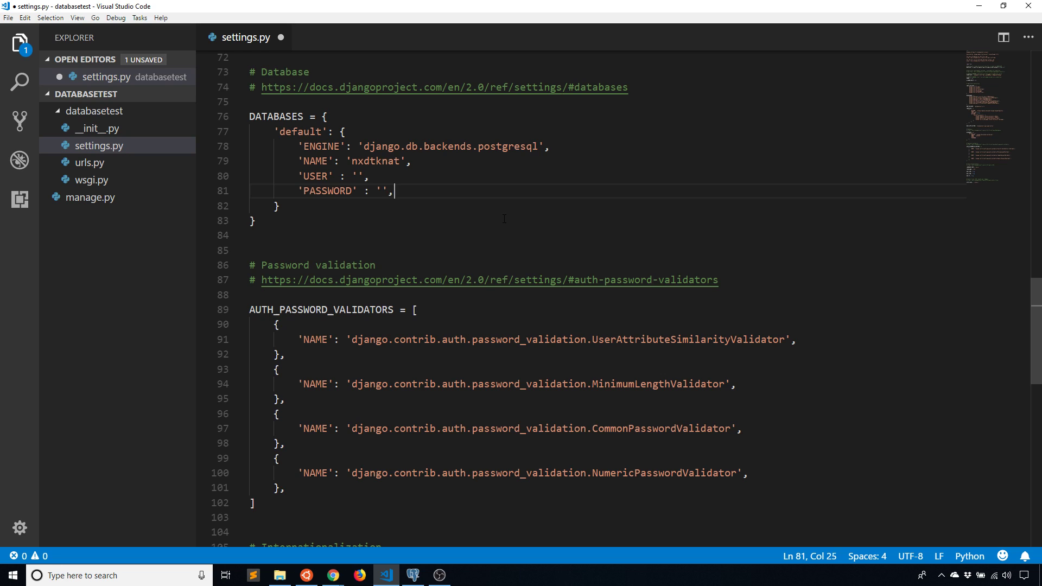
{"action": "type", "text": "HOST"}
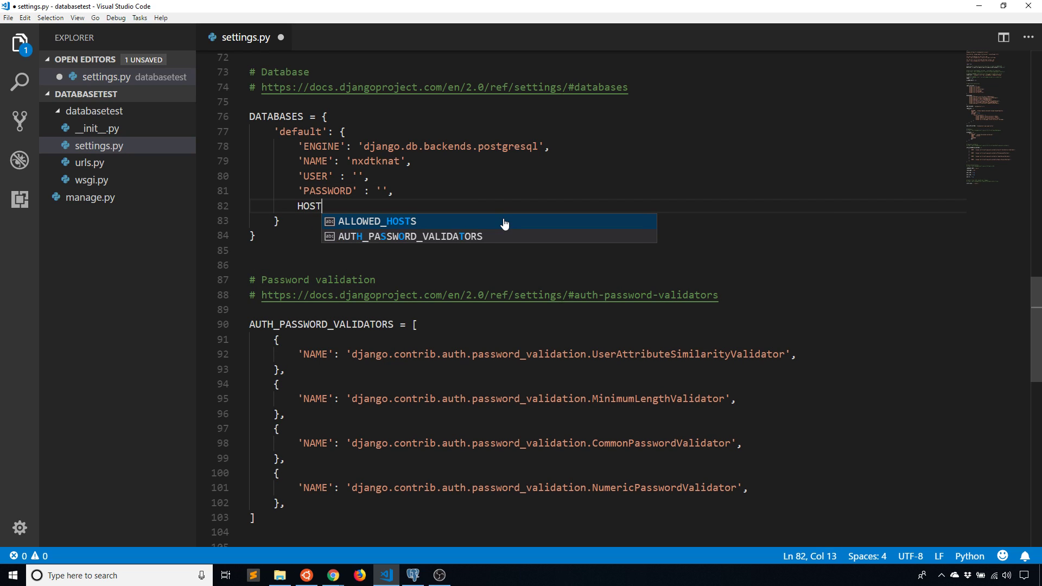
{"action": "type", "text": "'"}
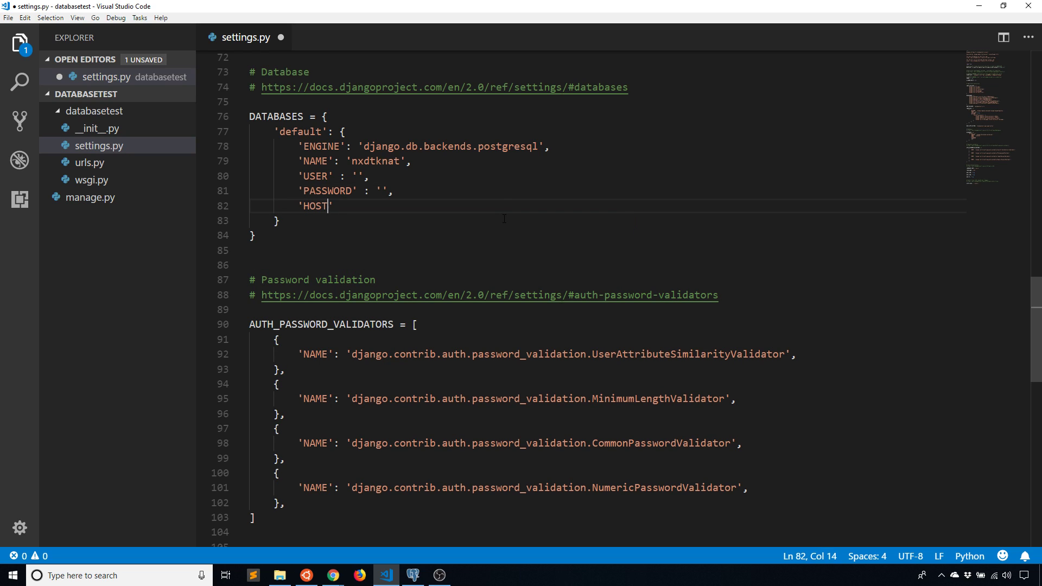
{"action": "type", "text": ": '',"}
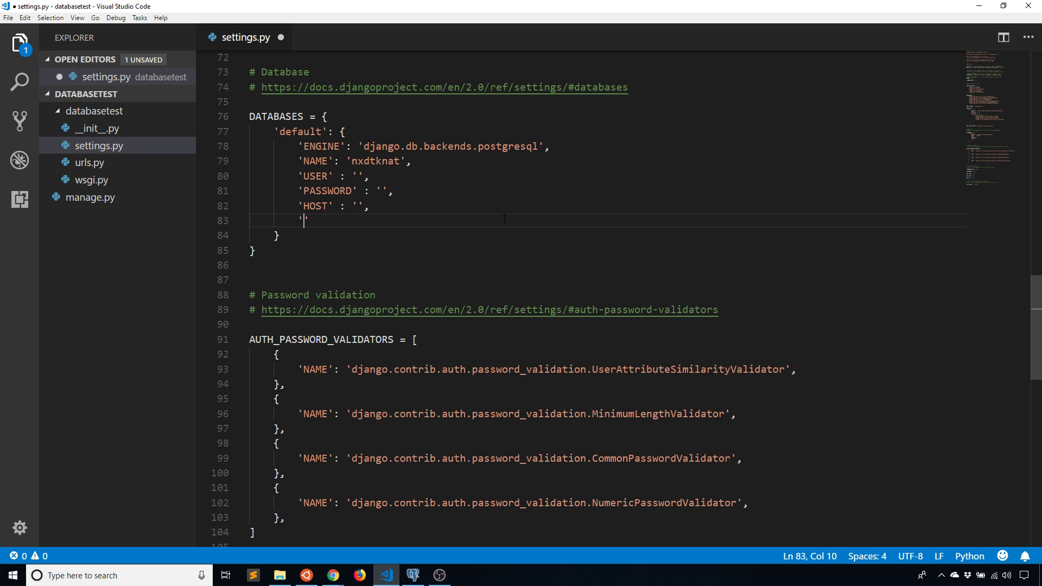
{"action": "type", "text": "PORT'"}
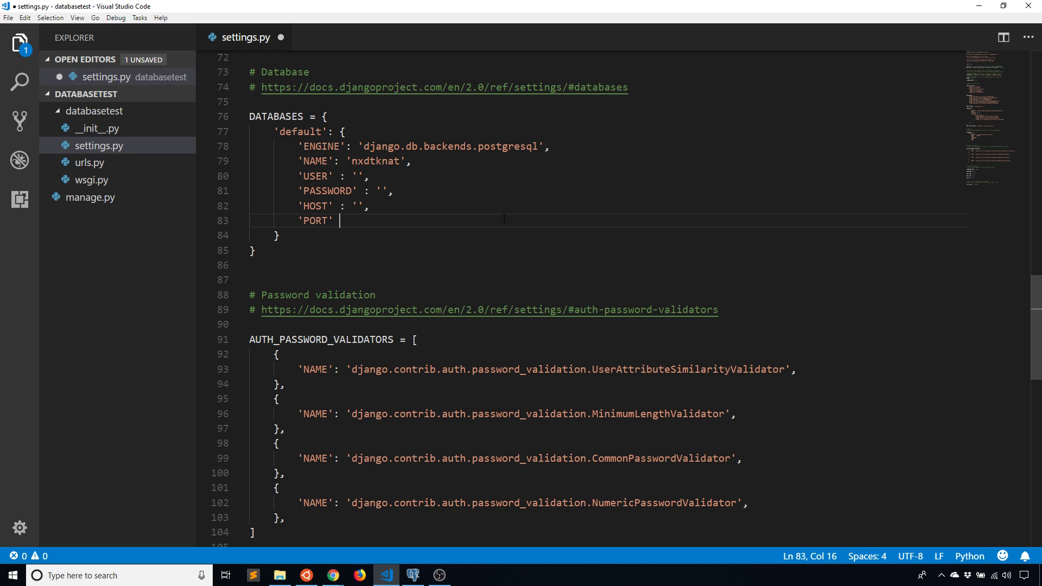
{"action": "type", "text": ": ''"}
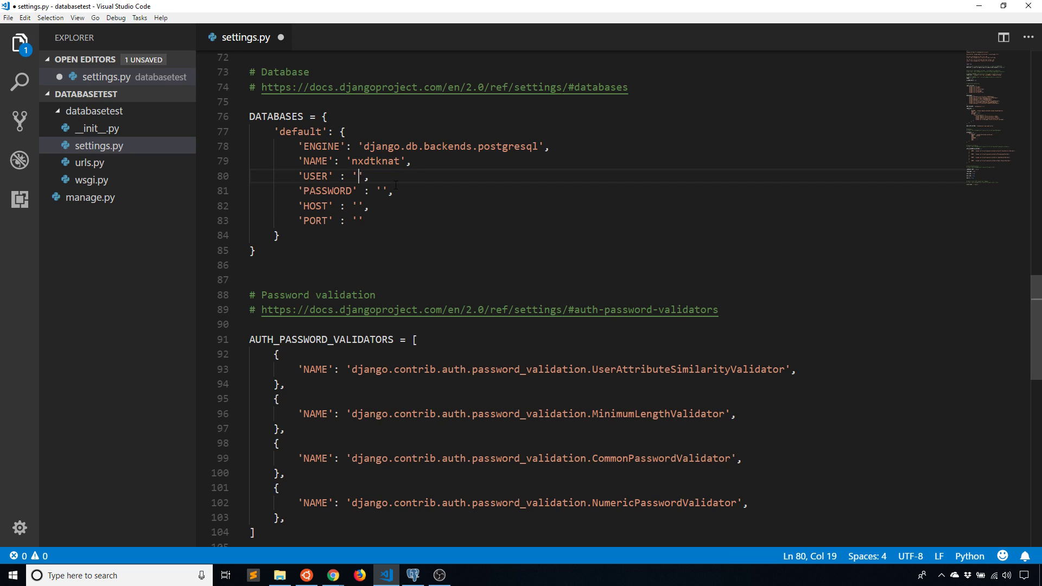
{"action": "type", "text": "nxdtknat"}
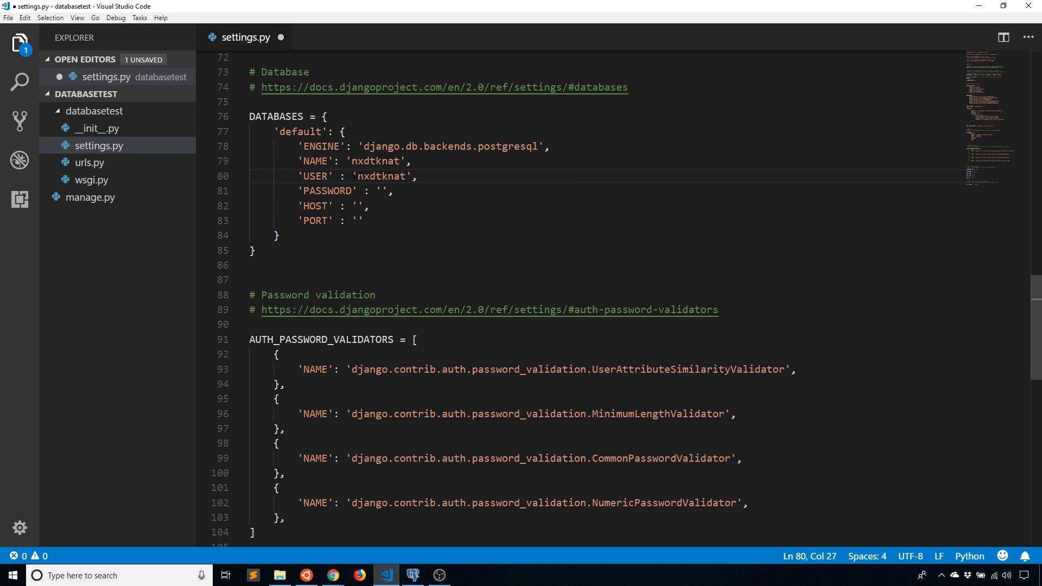
{"action": "mouse_move", "coordinate": [332, 576]}
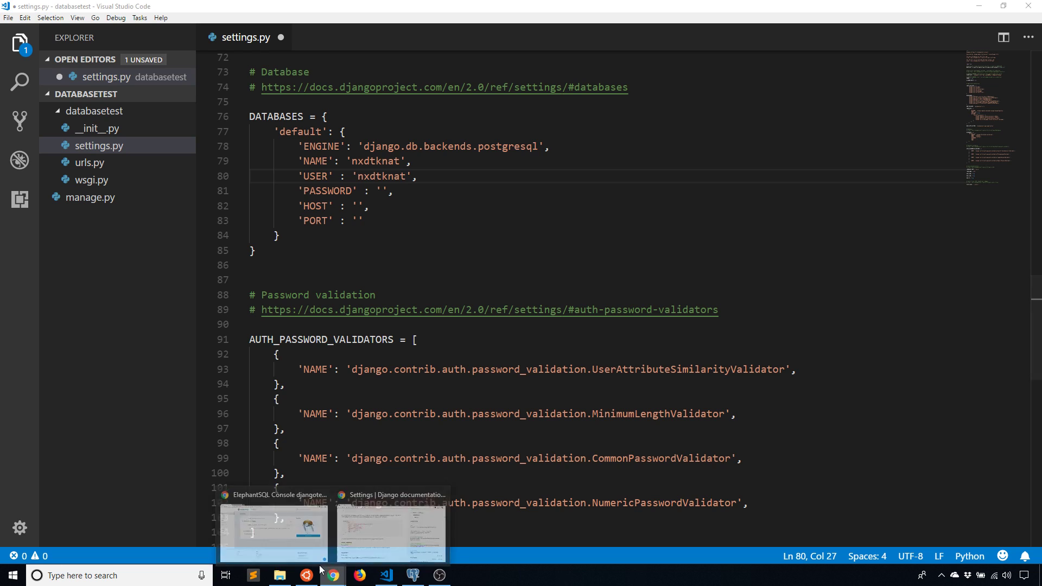
{"action": "left_click", "coordinate": [272, 528]}
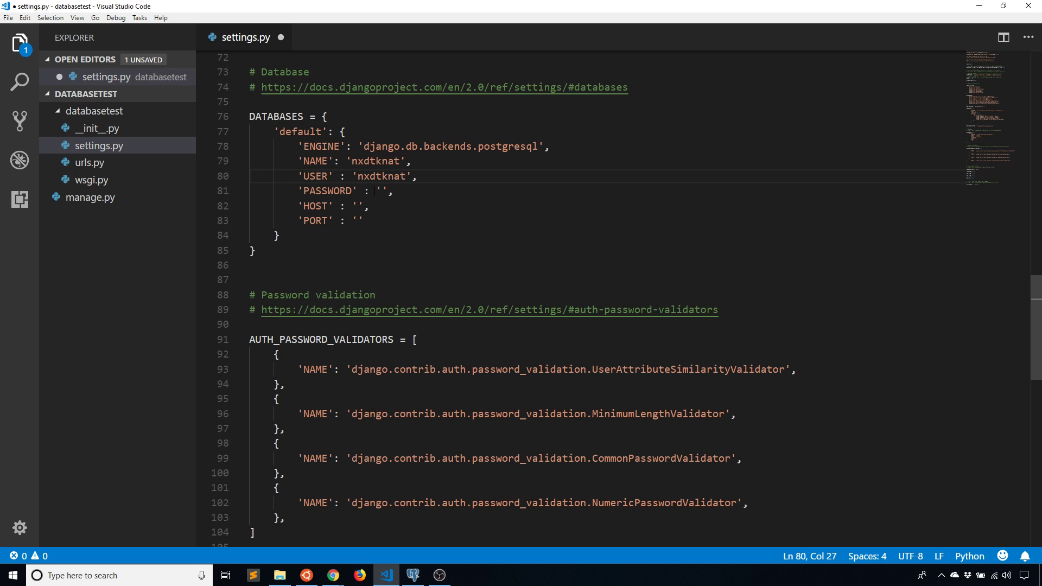
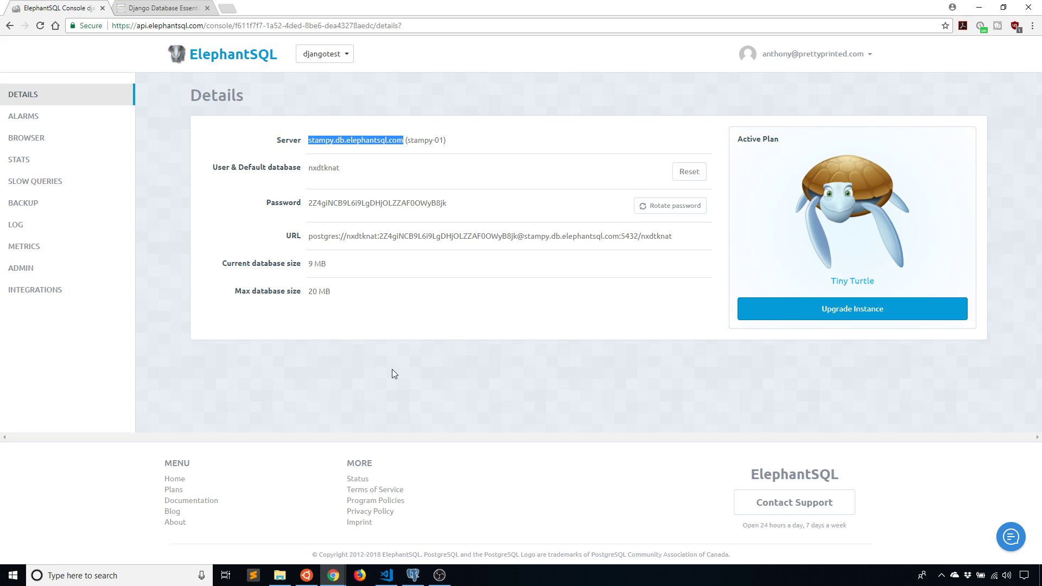
- Fill HOST with stampy.db.elephantsql.com and copy port 5432 from the connection URL
{"action": "left_click", "coordinate": [386, 576]}
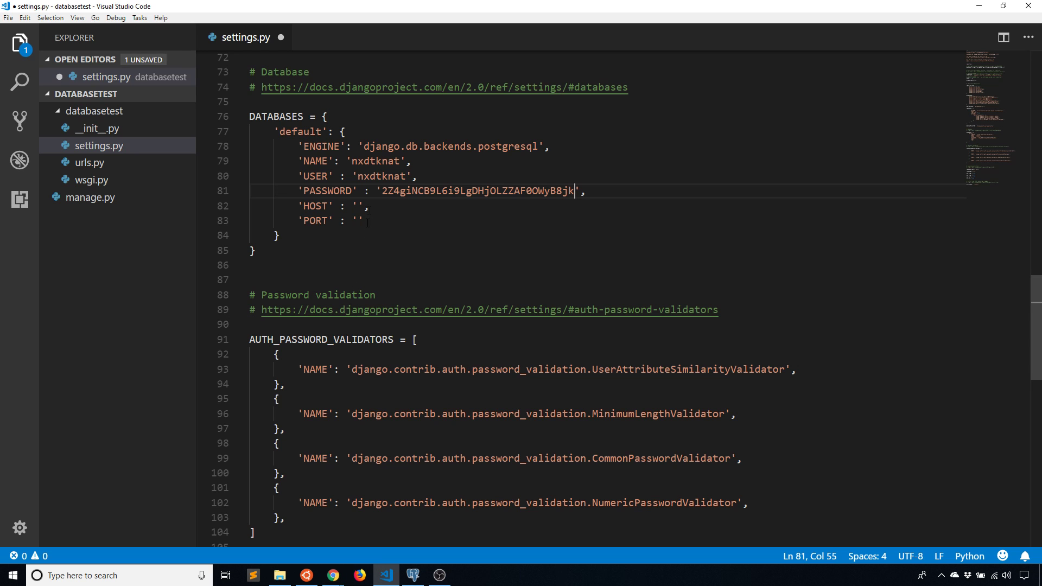
{"action": "type", "text": "stampy.db.elephantsql.com"}
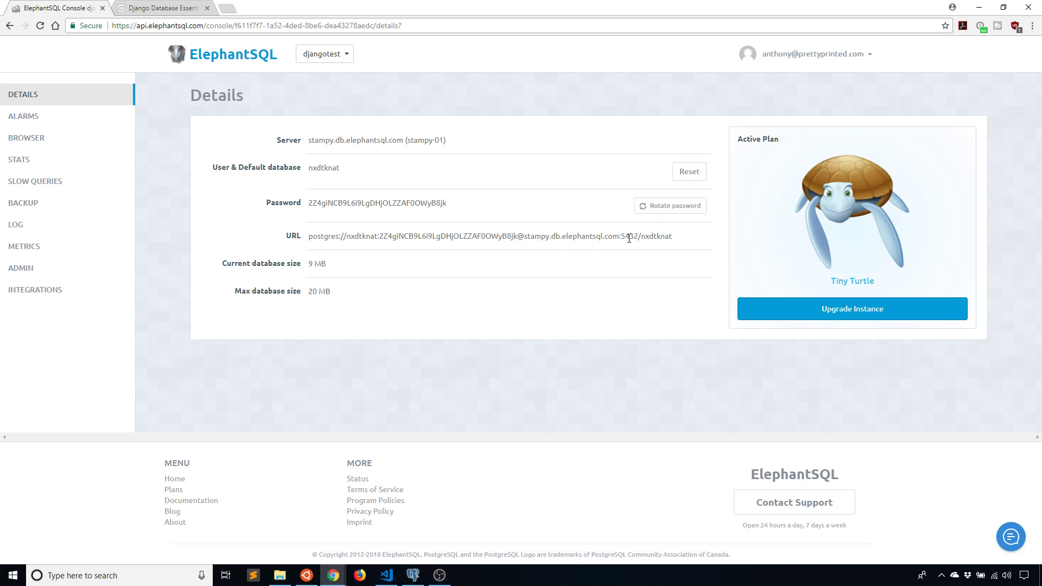
{"action": "double_click", "coordinate": [629, 236]}
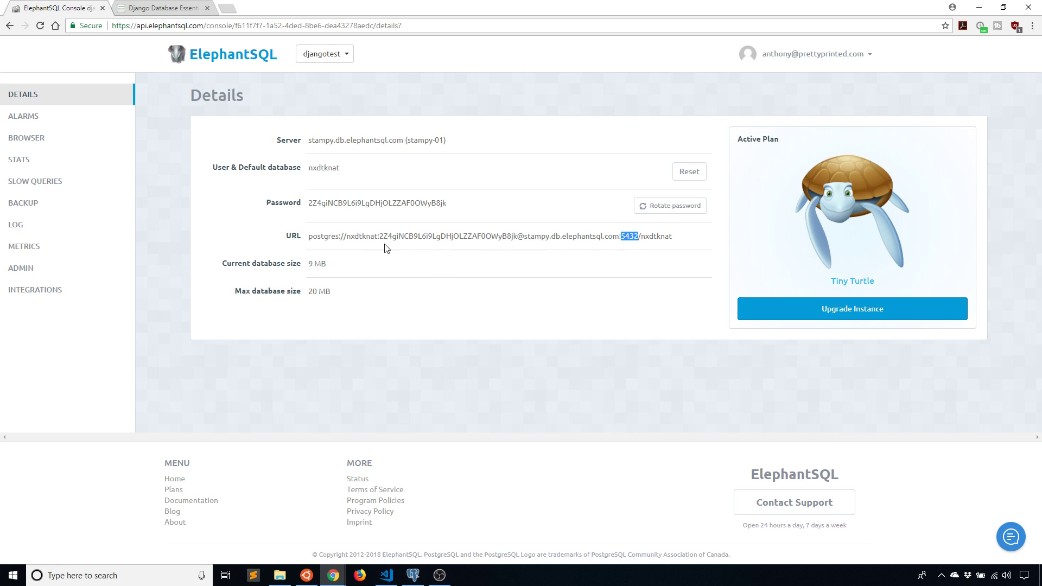
{"action": "mouse_move", "coordinate": [504, 245]}
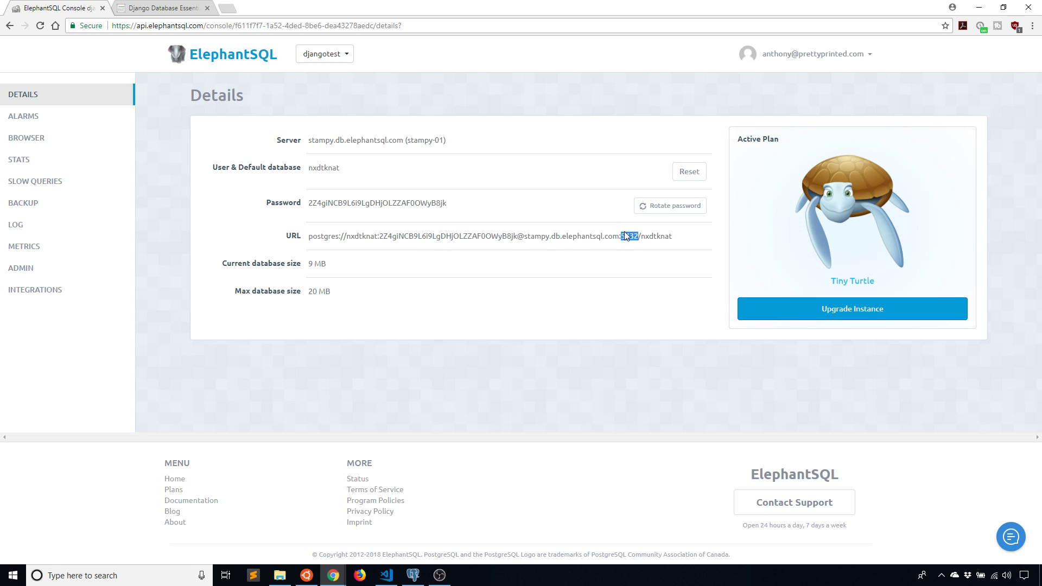
{"action": "double_click", "coordinate": [629, 237]}
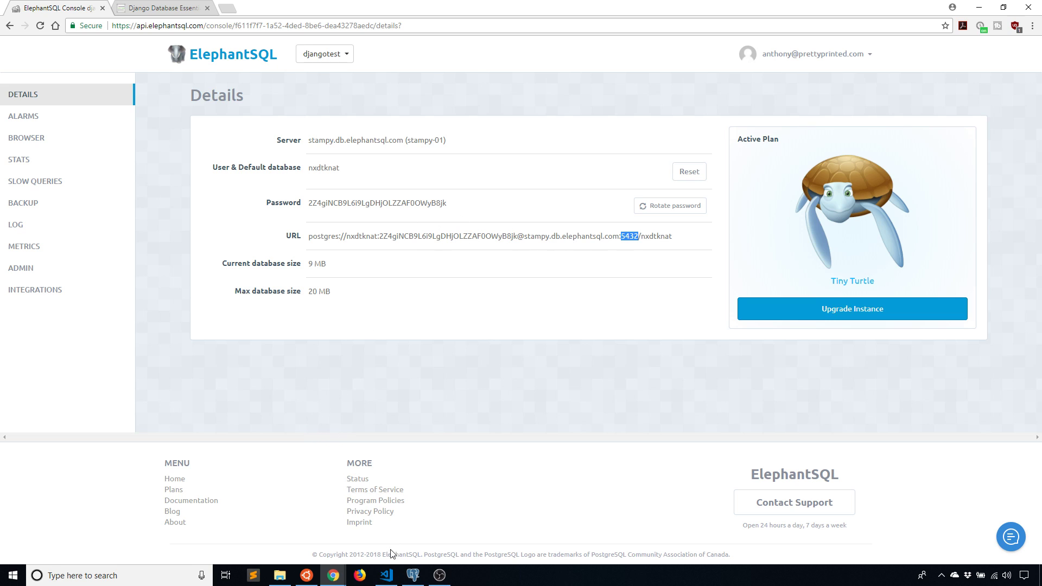
{"action": "left_click", "coordinate": [385, 576]}
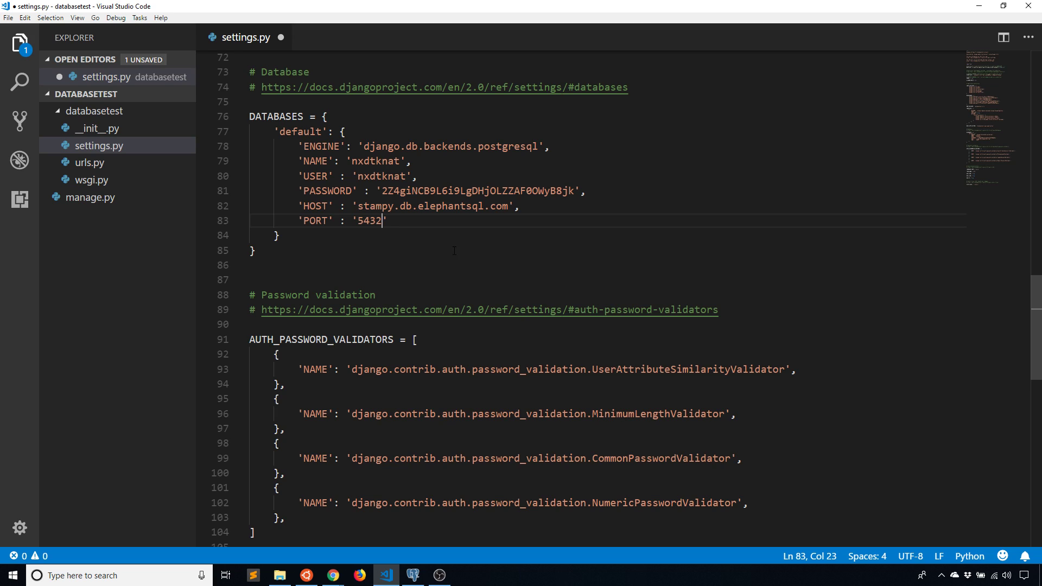
- Set PORT to 5432 in settings.py and save the file
{"action": "left_click", "coordinate": [361, 206]}
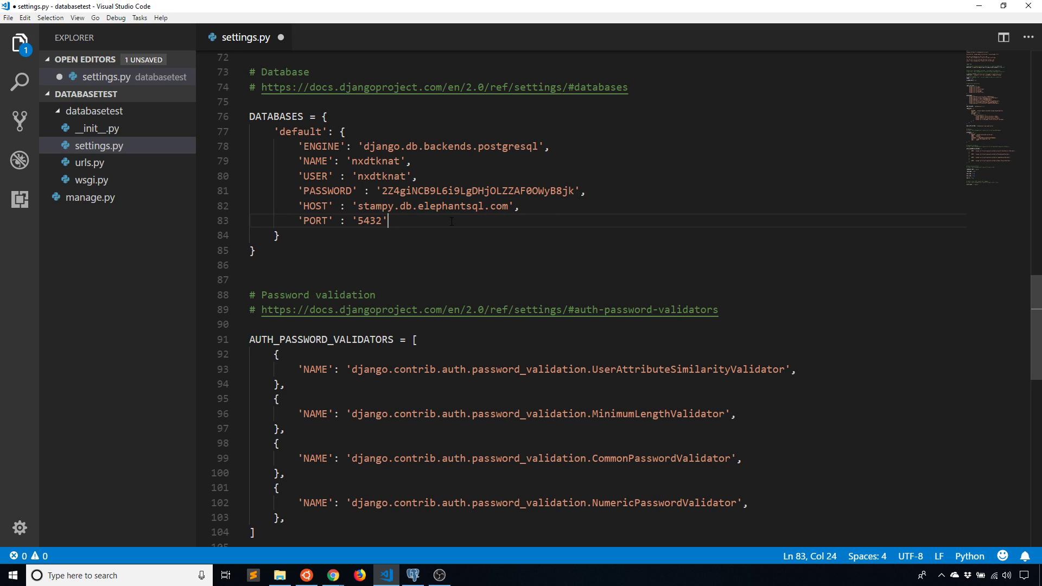
{"action": "left_click", "coordinate": [412, 575]}
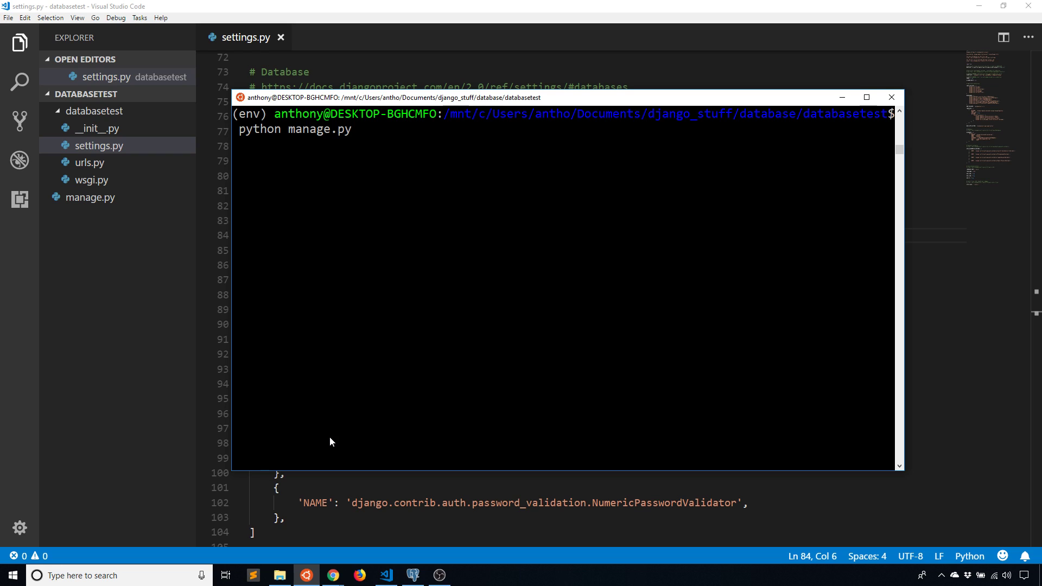
- Run python manage.py migrate against the remote PostgreSQL database
{"action": "type", "text": "migrate"}
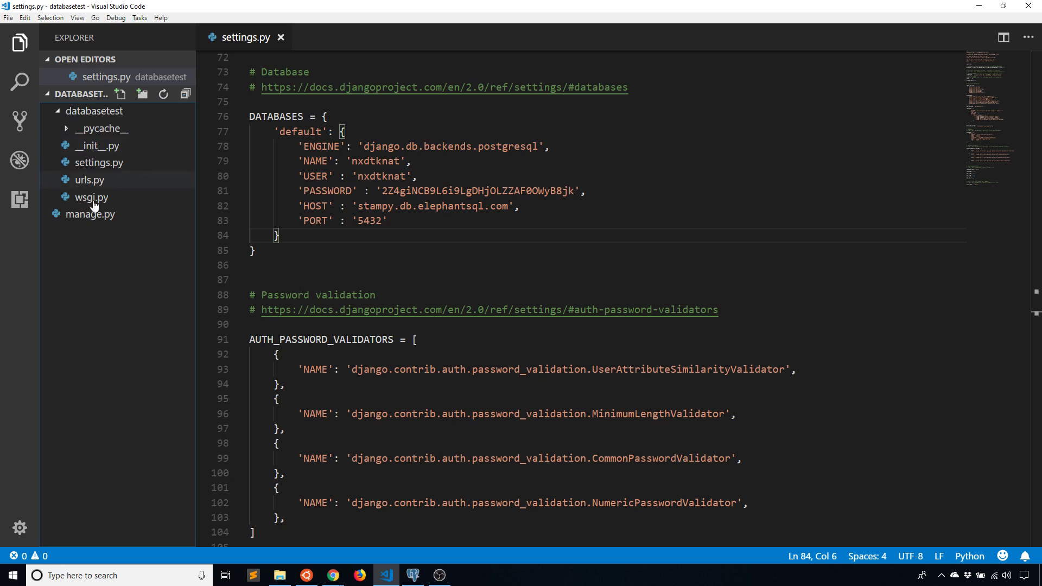
{"action": "mouse_move", "coordinate": [115, 216]}
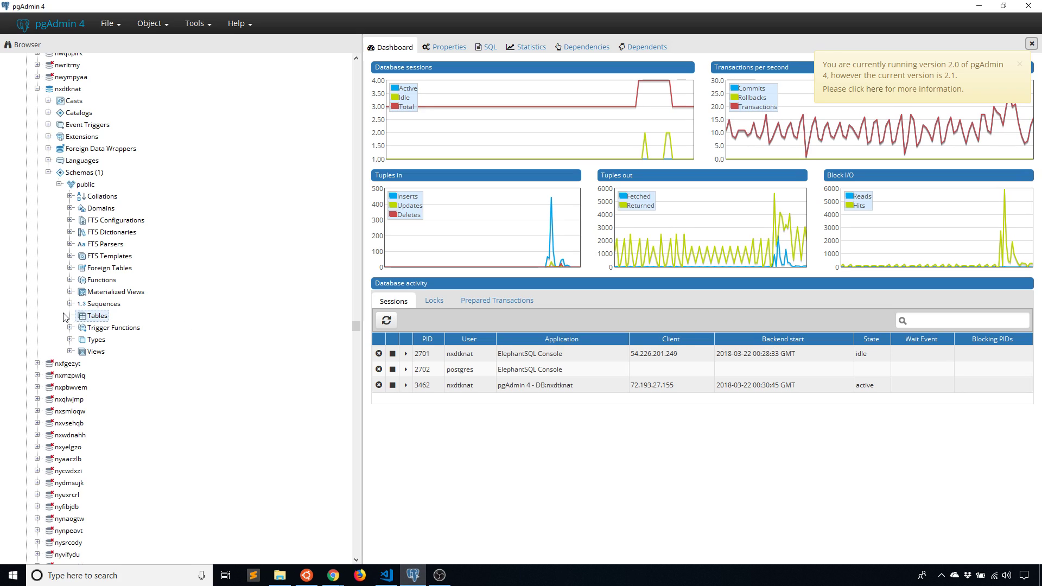
- Refresh the public schema's Tables in pgAdmin to list the ten Django tables
{"action": "right_click", "coordinate": [98, 315]}
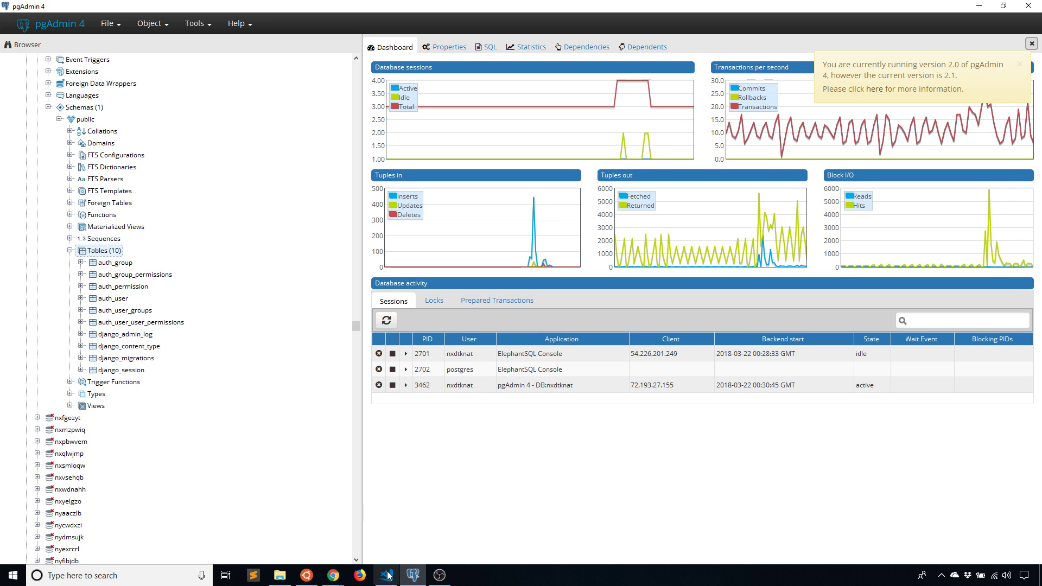
{"action": "left_click", "coordinate": [387, 575]}
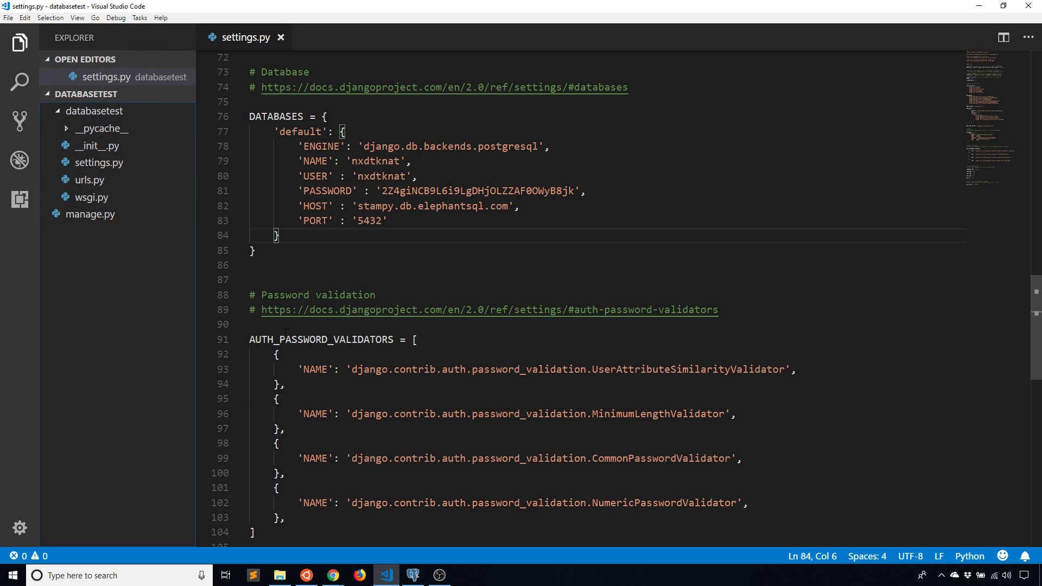
- Run python manage.py startapp simple in the terminal
{"action": "left_click", "coordinate": [306, 575]}
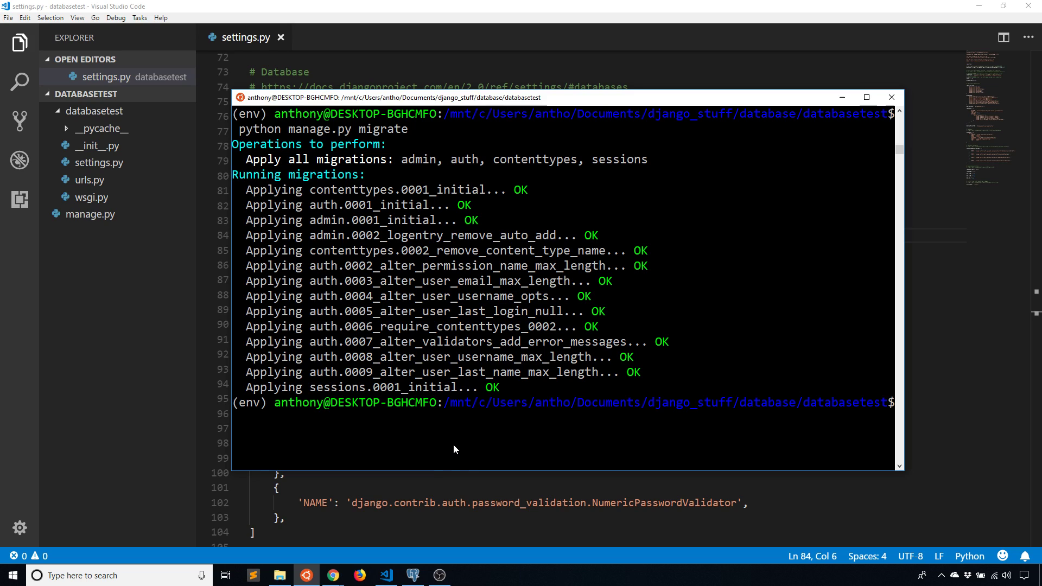
{"action": "type", "text": "python manage.py"}
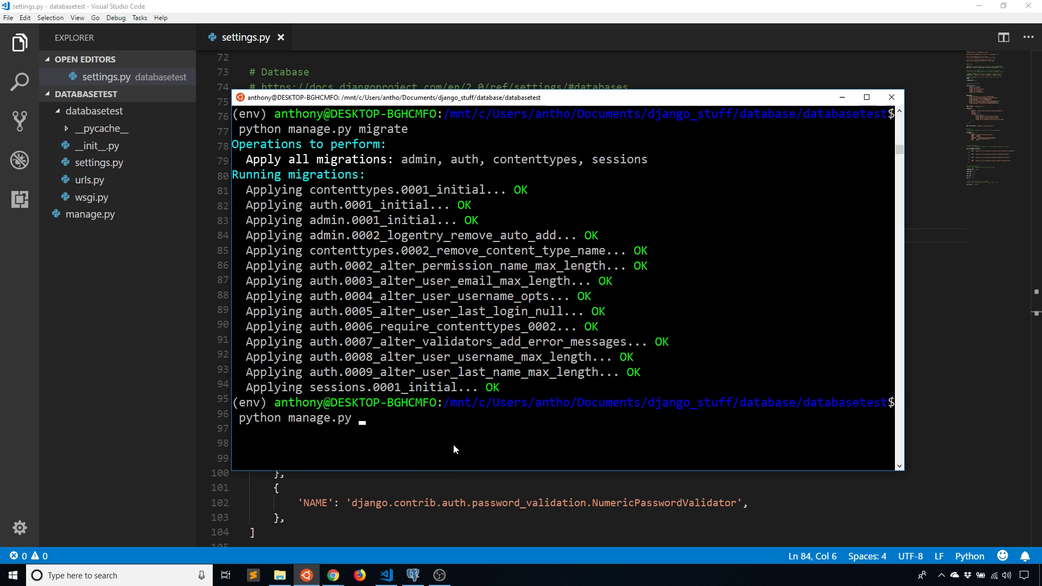
{"action": "type", "text": "start"}
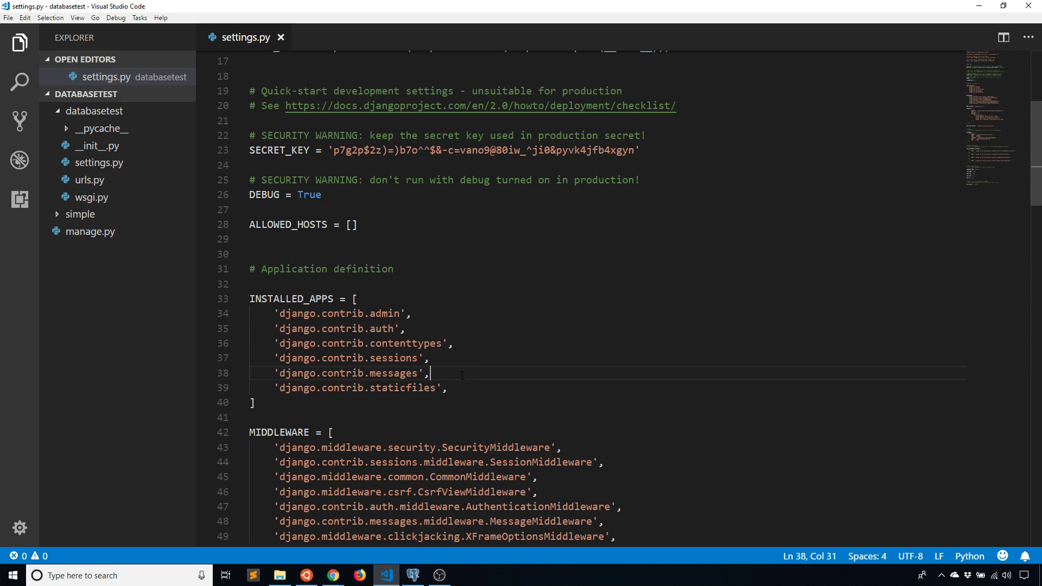
- Add 'simple' to INSTALLED_APPS and open the new simple app folder
{"action": "type", "text": "'simp'"}
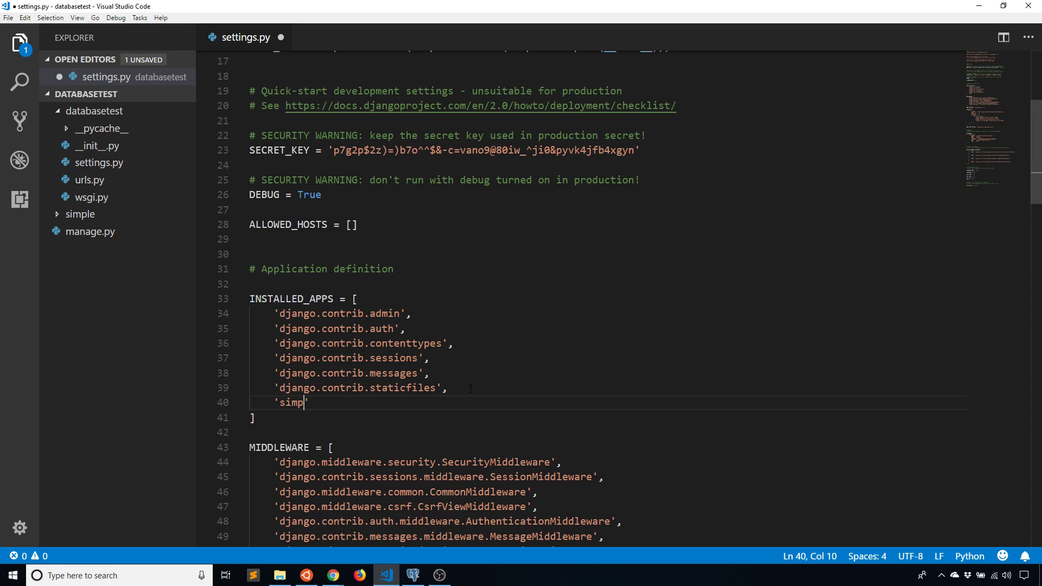
{"action": "type", "text": "le"}
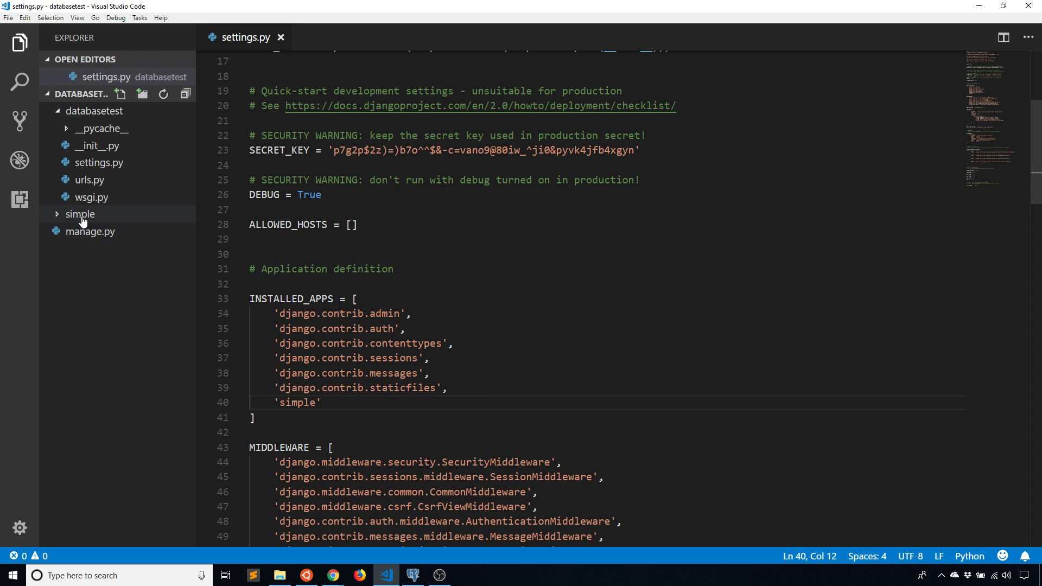
{"action": "left_click", "coordinate": [79, 214]}
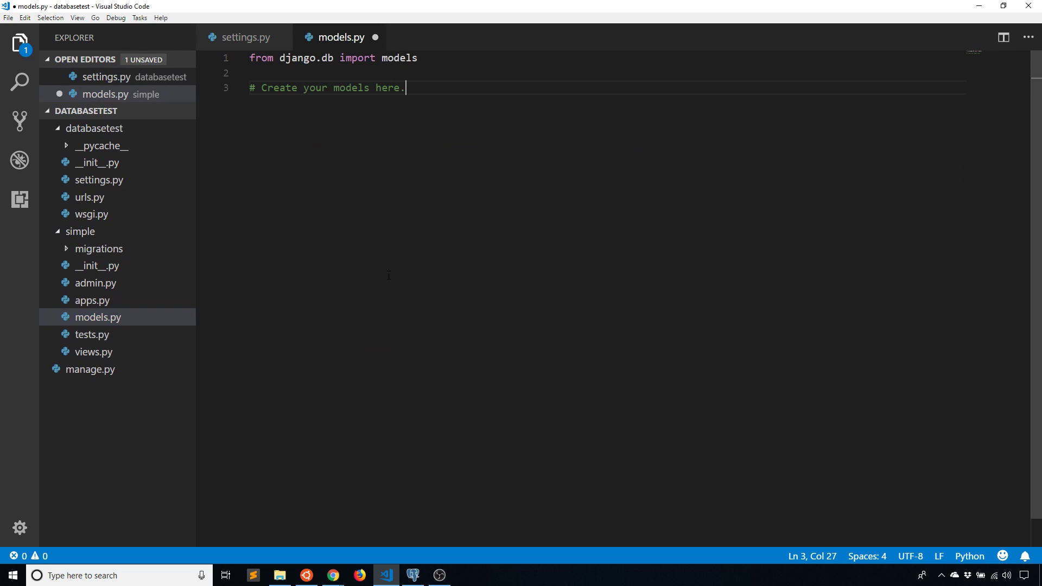
- Define class MySimpleModel(models.Model) with col = models.CharField(max_length=10) in models.py
{"action": "type", "text": "class"}
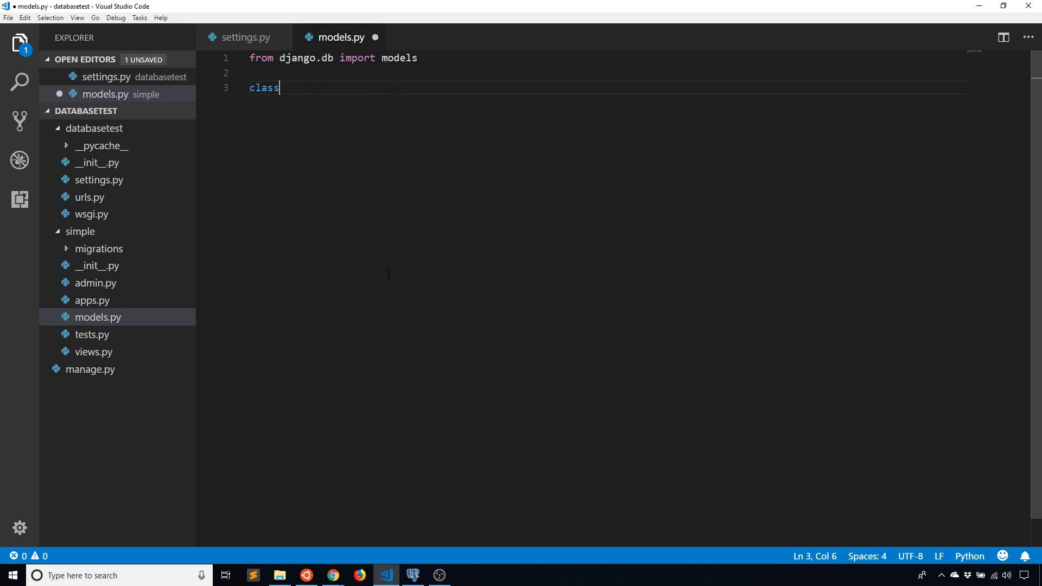
{"action": "type", "text": "MySimpleM"}
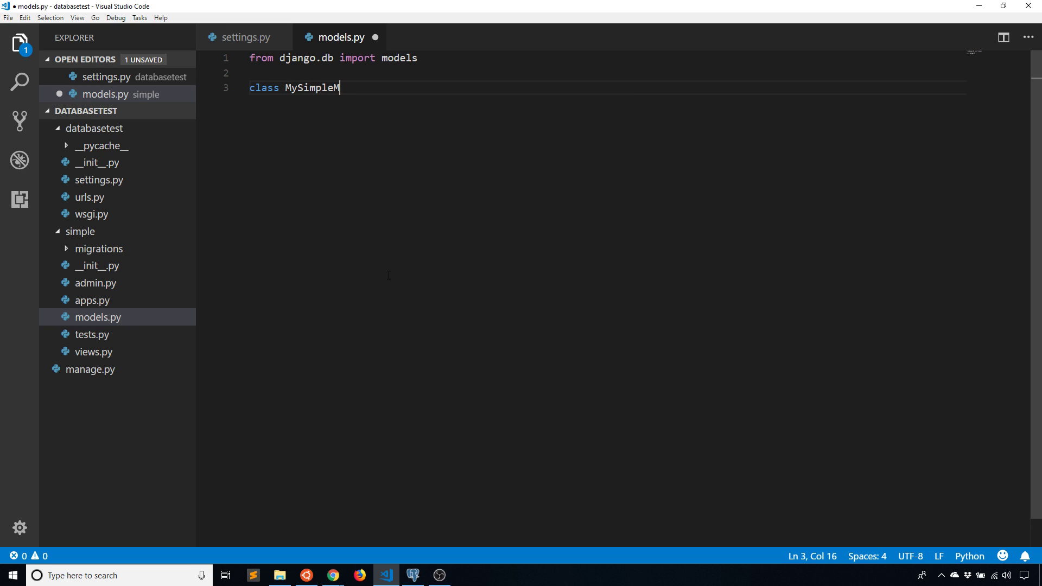
{"action": "type", "text": "odel("}
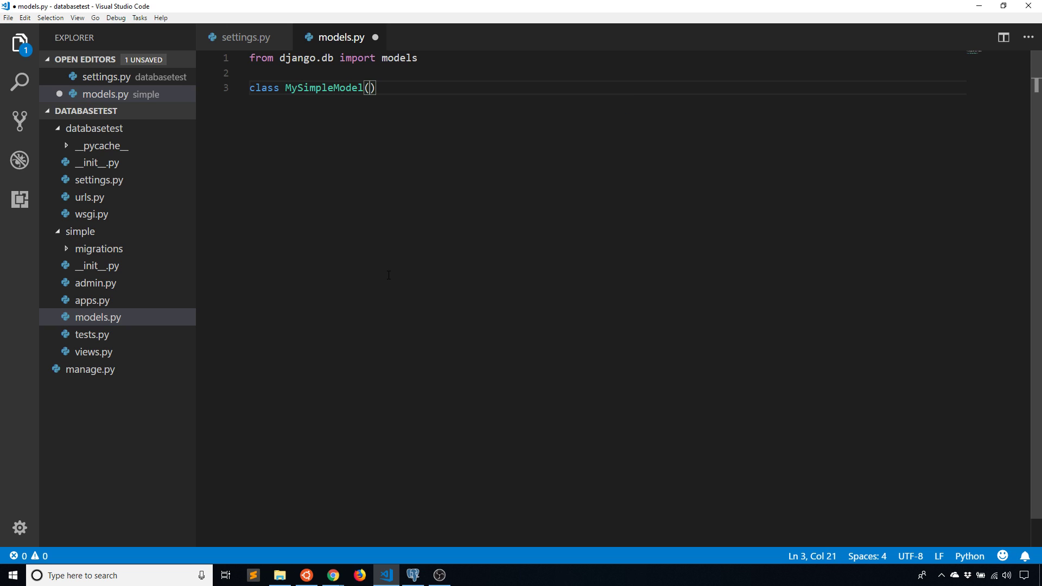
{"action": "type", "text": "models.Model"}
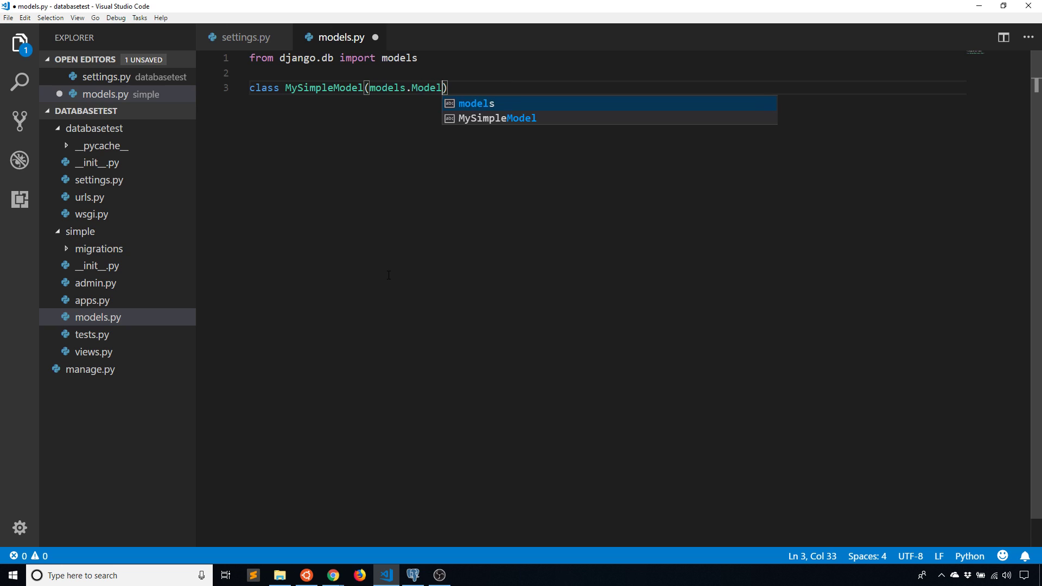
{"action": "key", "text": "Enter"}
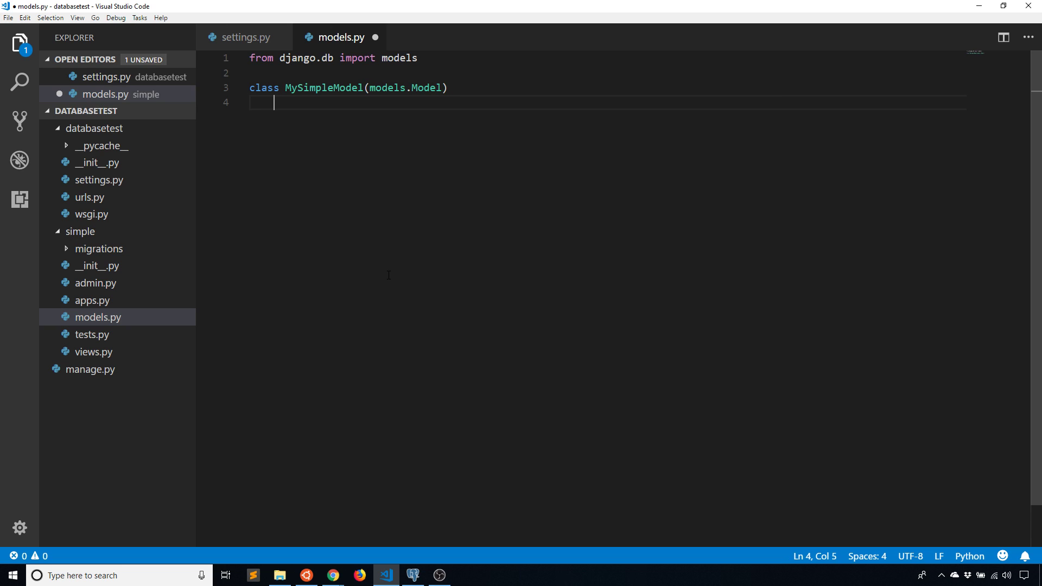
{"action": "type", "text": "col ="}
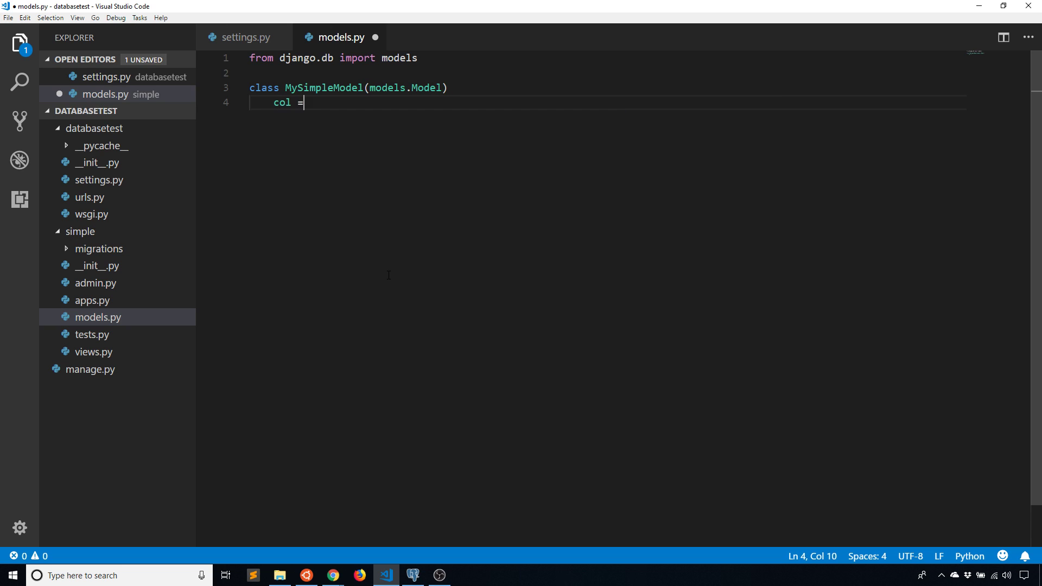
{"action": "type", "text": "models."}
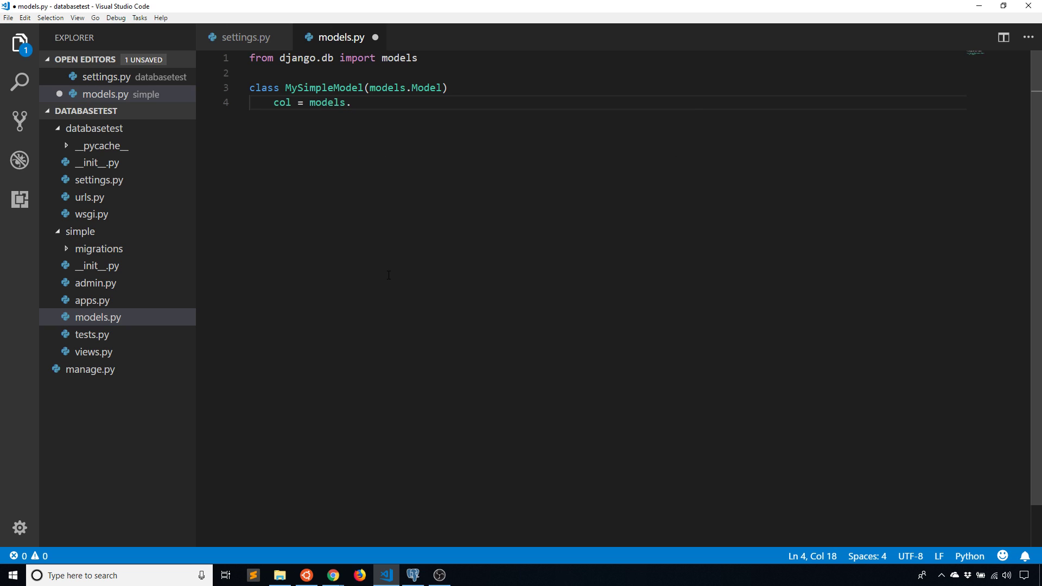
{"action": "type", "text": "CharFi"}
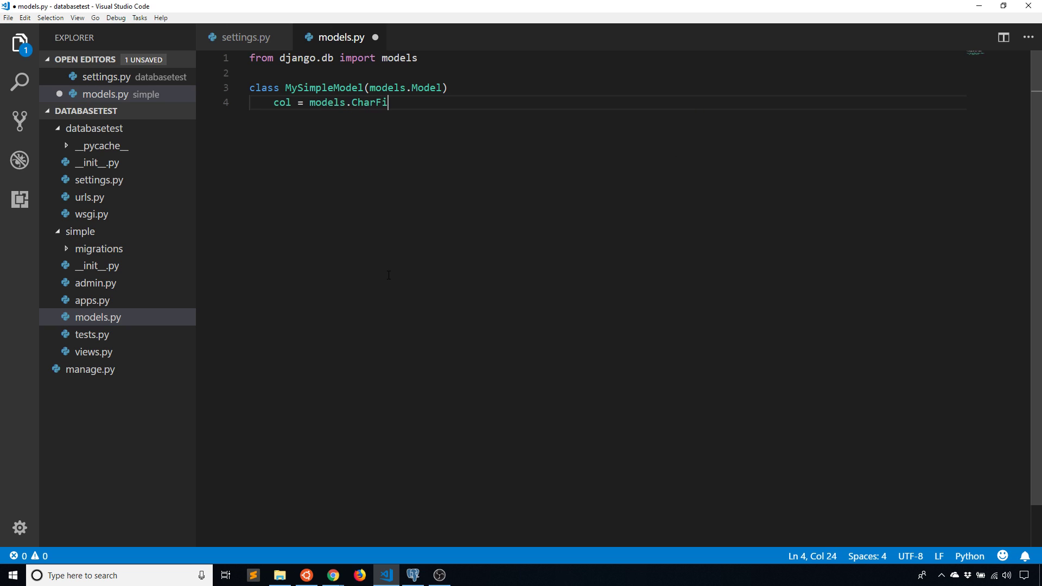
{"action": "type", "text": "eld(max_lengh"}
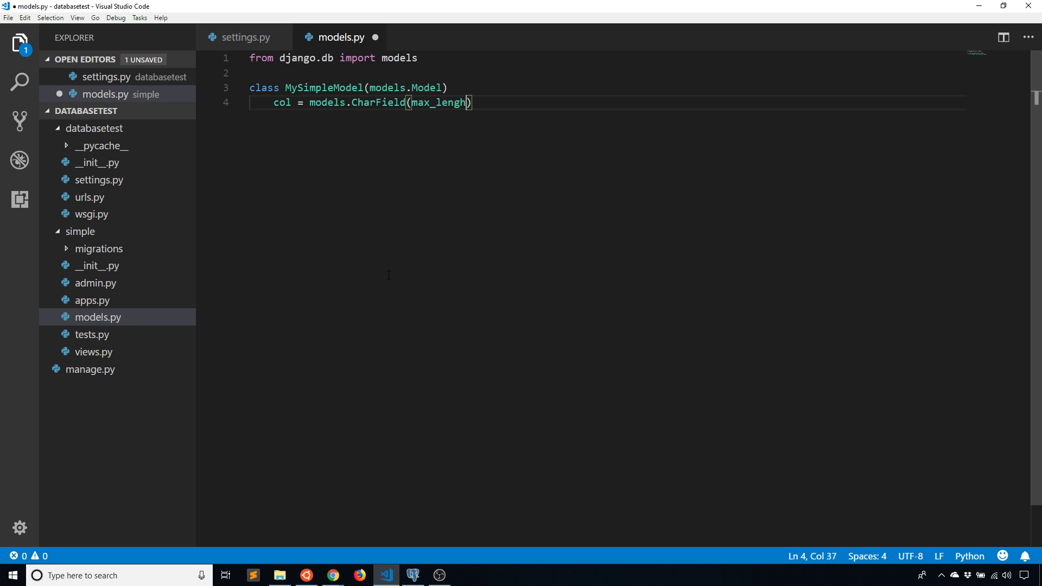
{"action": "type", "text": "t"}
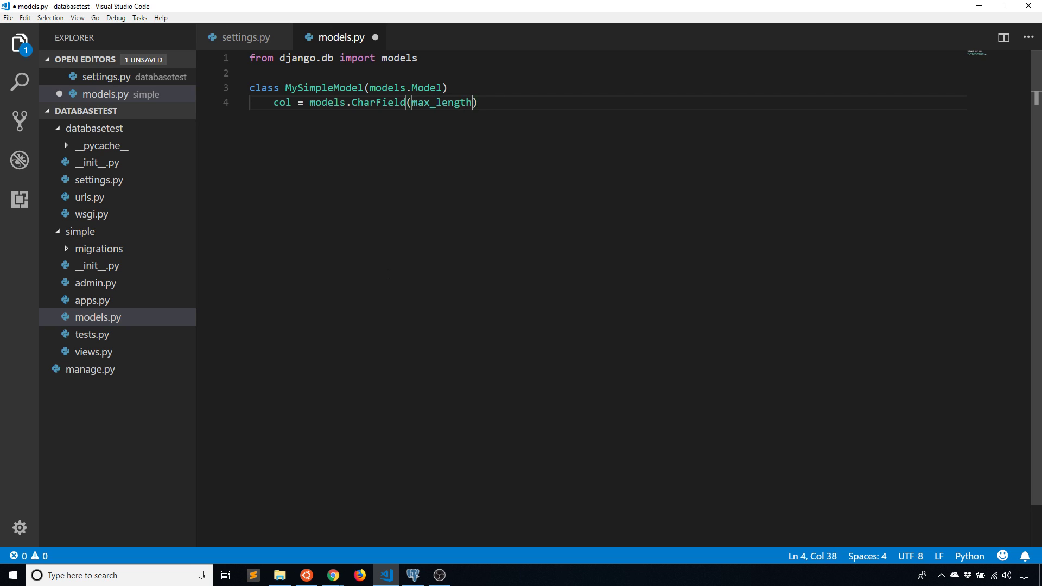
{"action": "type", "text": "=10"}
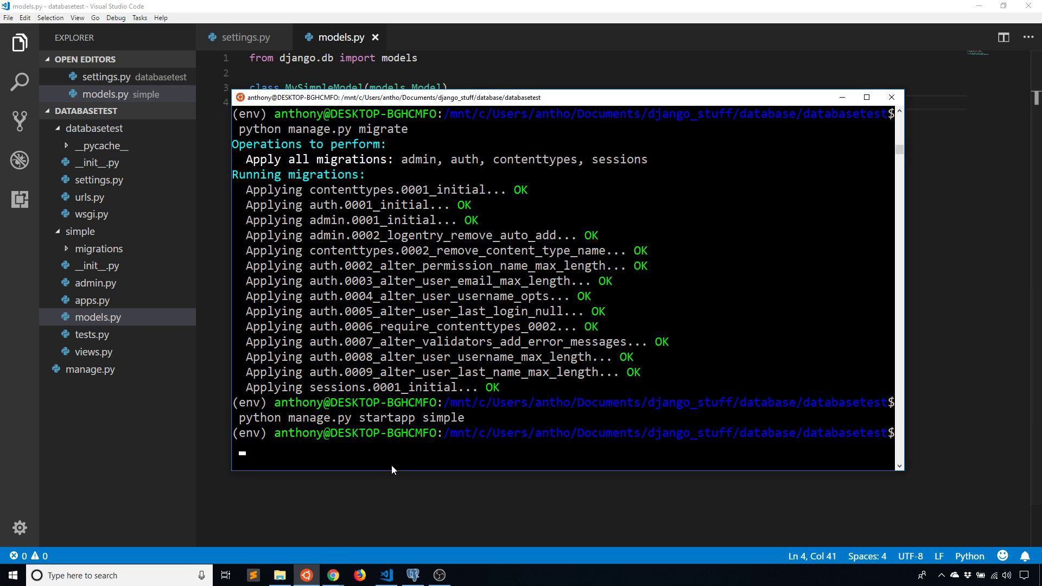
- Run makemigrations, fix the missing colon in models.py, and rerun it to create simple.0001_initial
{"action": "type", "text": "python manage.py"}
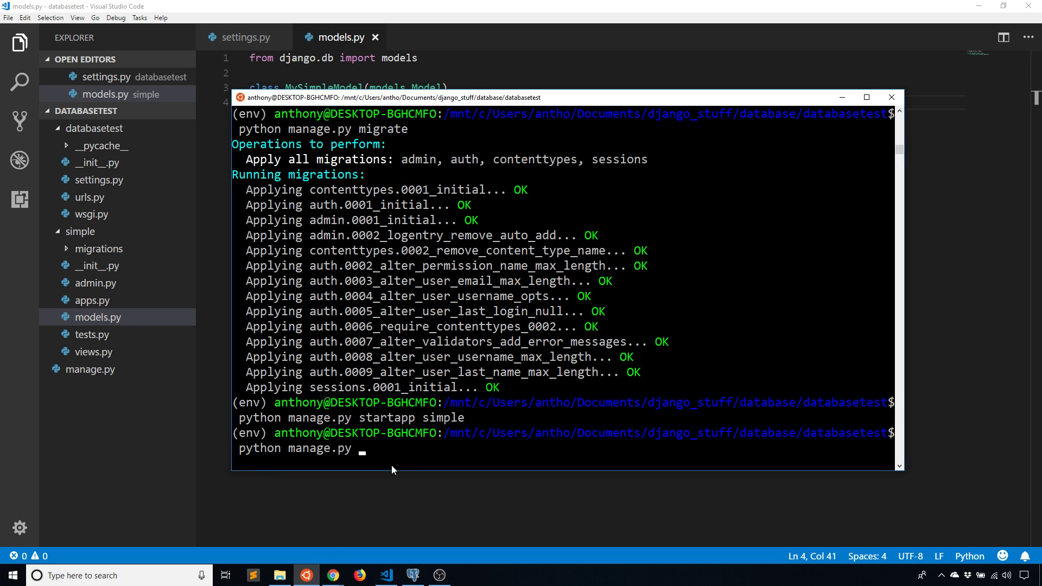
{"action": "type", "text": "makemigrations"}
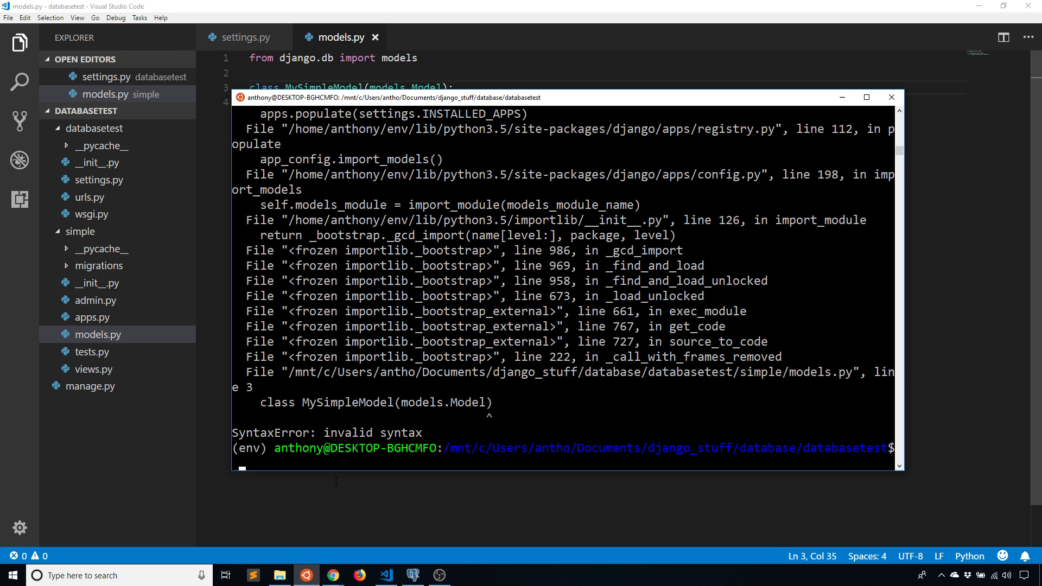
{"action": "type", "text": "python manage.py makemigrations"}
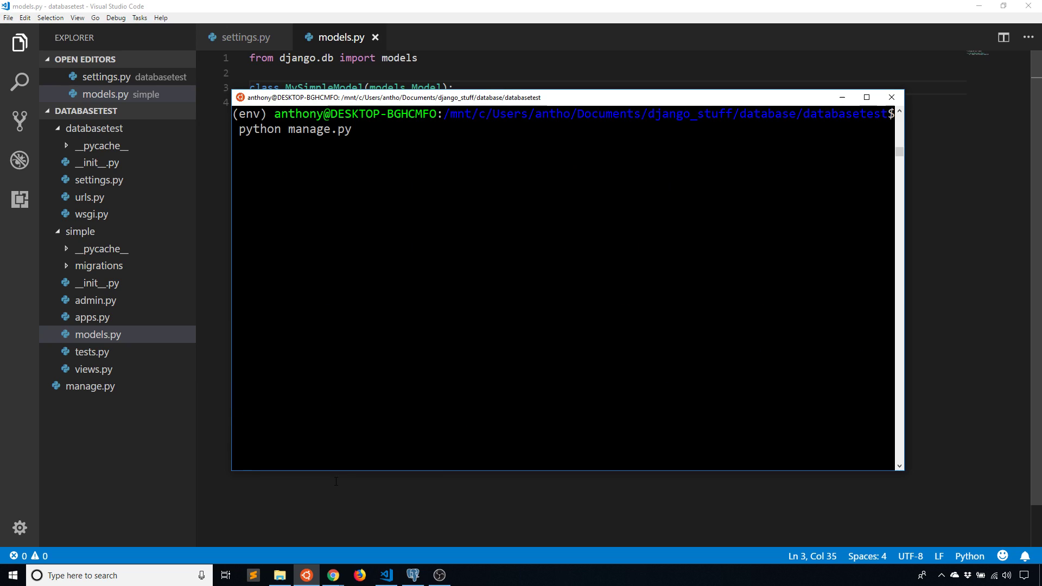
- Apply the migration with manage.py migrate, reporting simple.0001_initial OK, then return to pgAdmin
{"action": "type", "text": "migrate"}
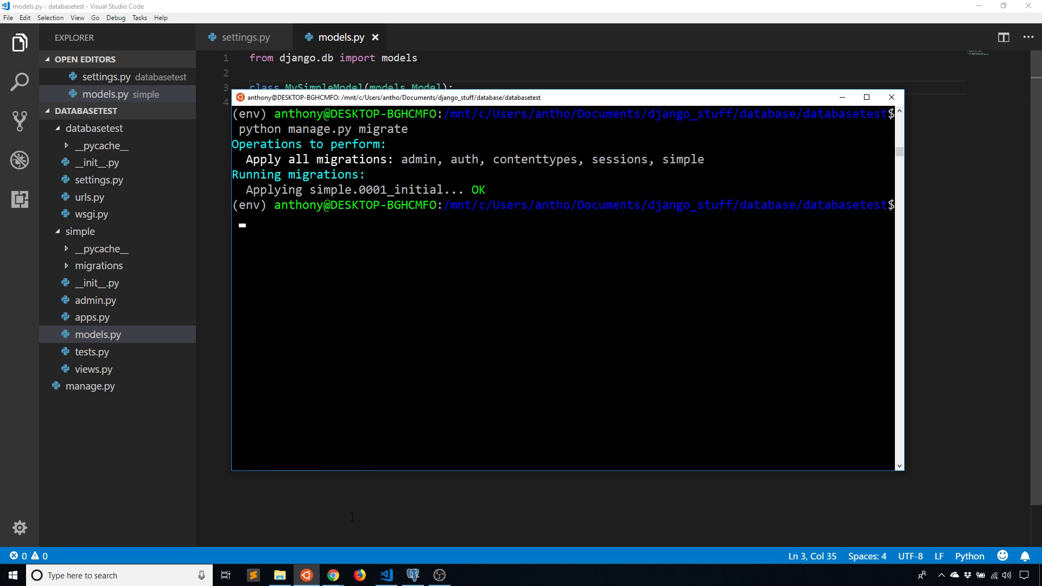
{"action": "left_click", "coordinate": [413, 576]}
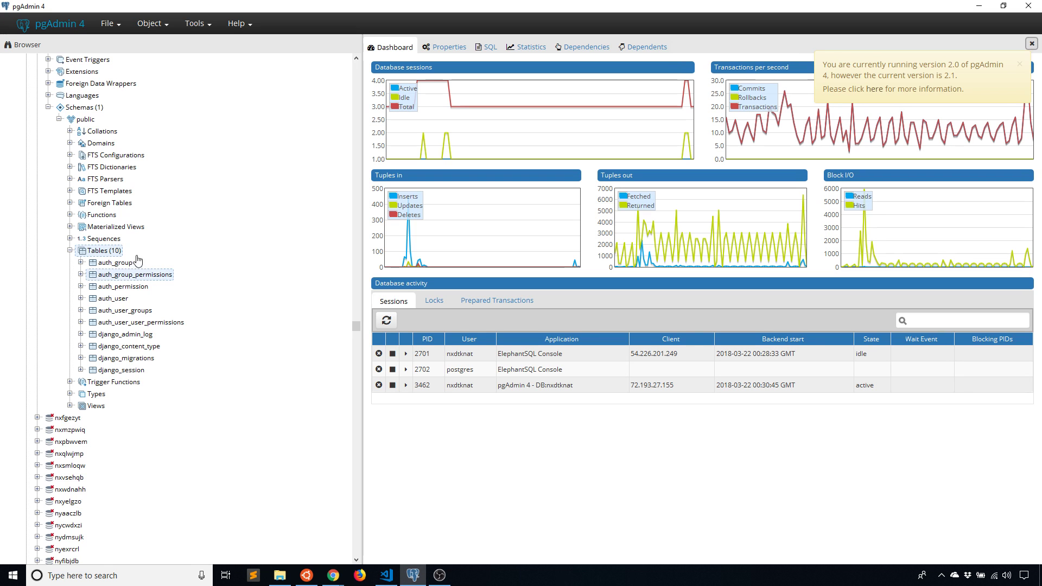
- Refresh the Tables list to show 11 tables and expand simple_mysimplemodel's Columns, Constraints, Indexes, Rules and Triggers
{"action": "right_click", "coordinate": [104, 249]}
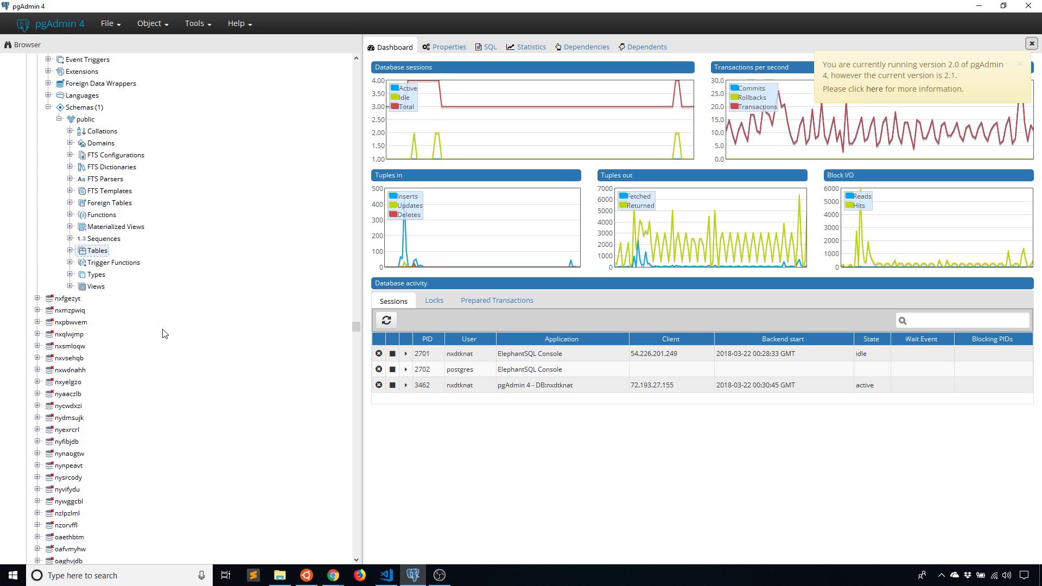
{"action": "left_click", "coordinate": [70, 249]}
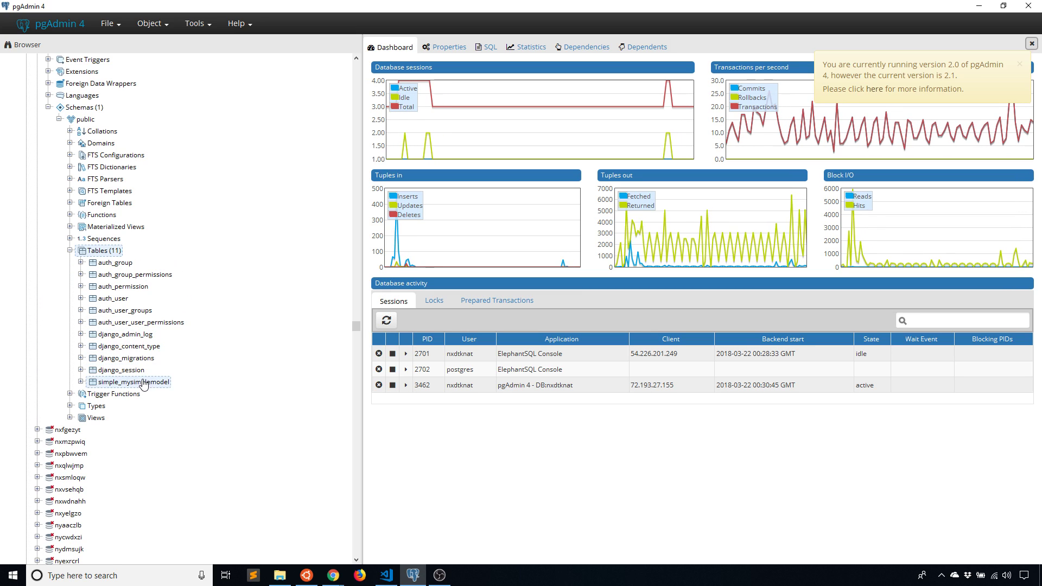
{"action": "mouse_move", "coordinate": [158, 395]}
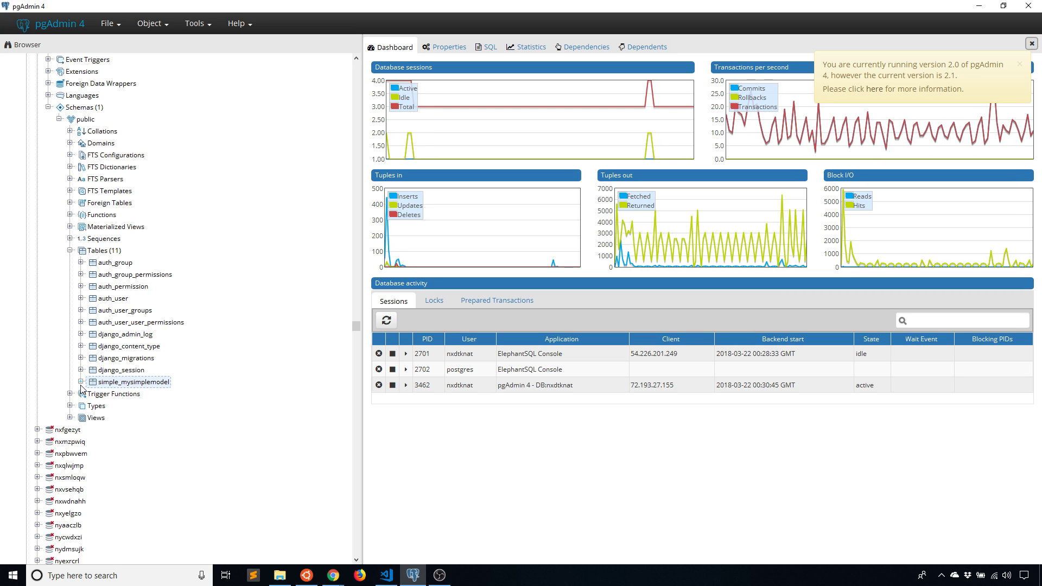
{"action": "left_click", "coordinate": [81, 382]}
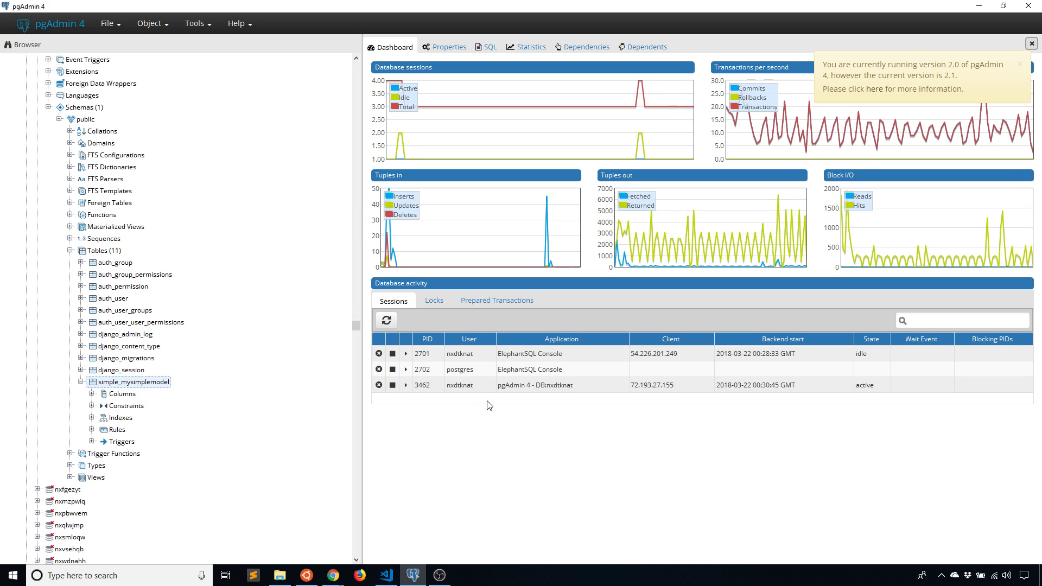
{"action": "mouse_move", "coordinate": [440, 504]}
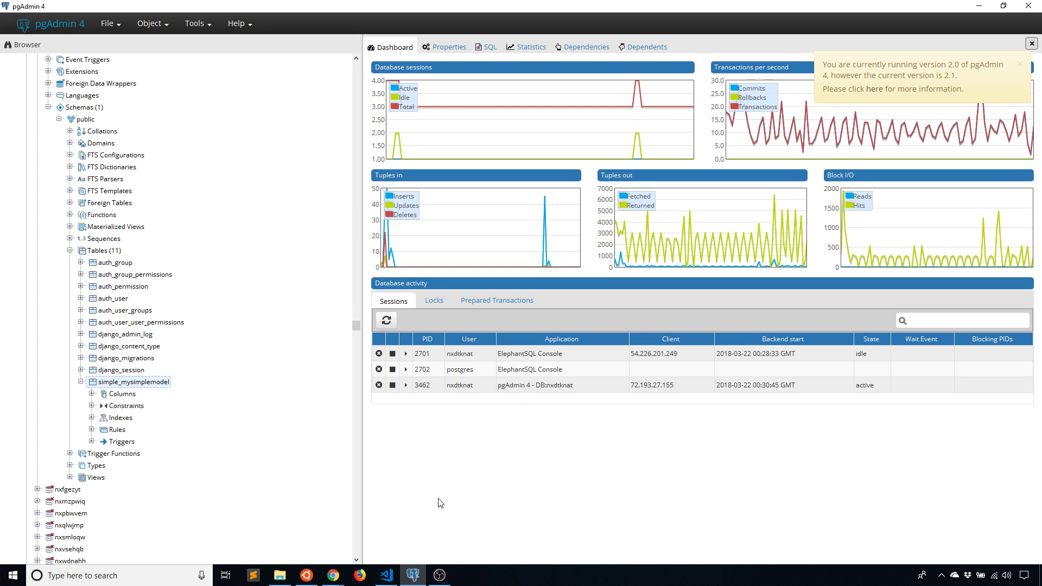
{"action": "left_click", "coordinate": [387, 575]}
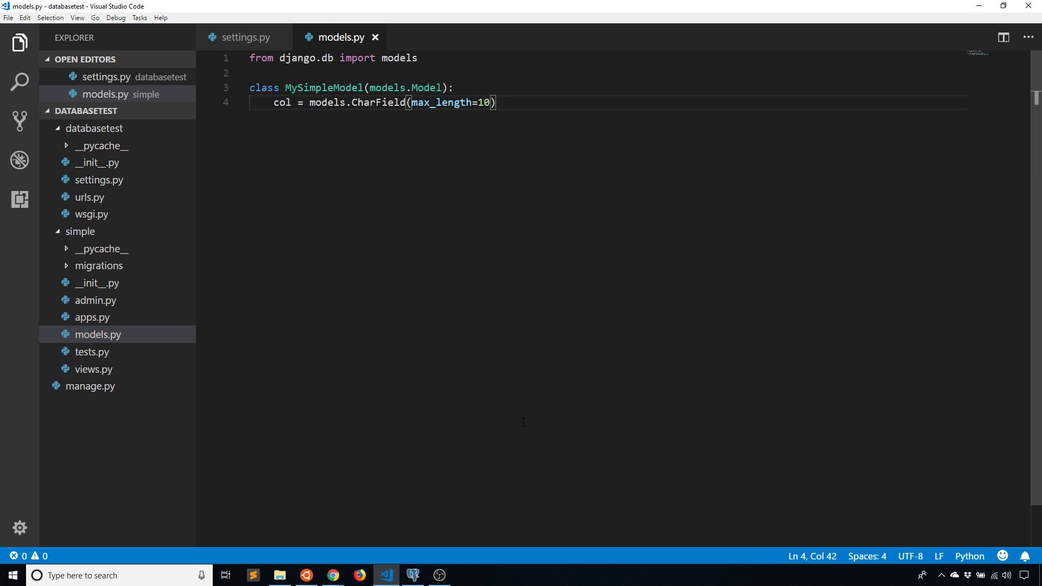
{"action": "mouse_move", "coordinate": [427, 493]}
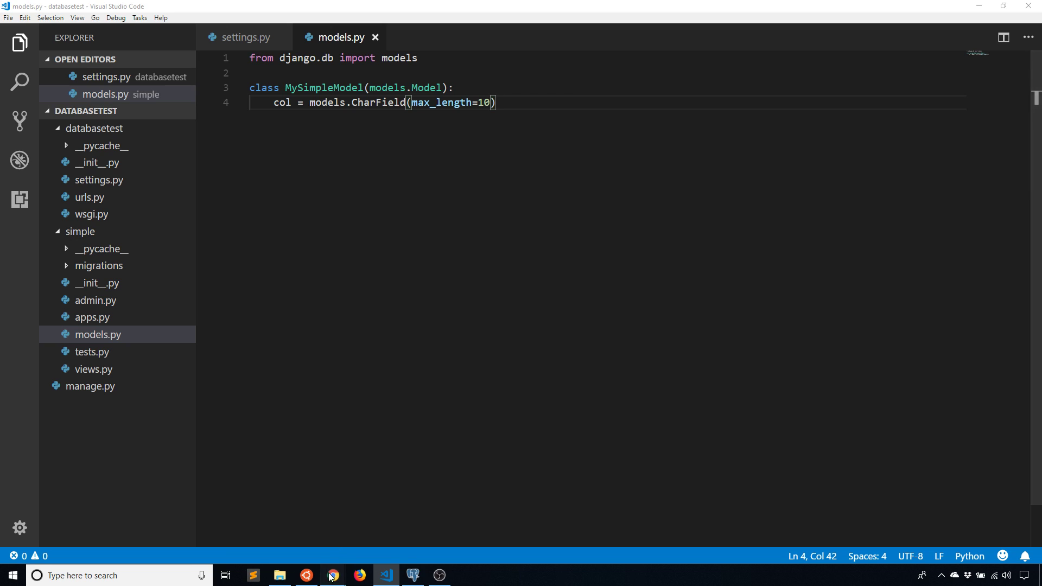
- Review the djangotest instance details in ElephantSQL, then move to the Django Database Essentials course page
{"action": "left_click", "coordinate": [332, 575]}
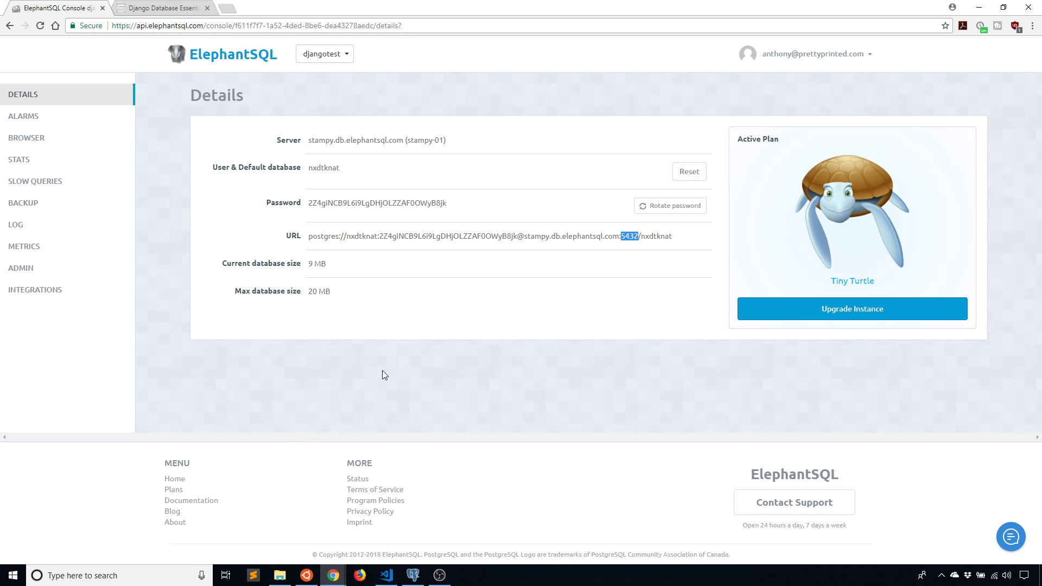
{"action": "left_click", "coordinate": [475, 362]}
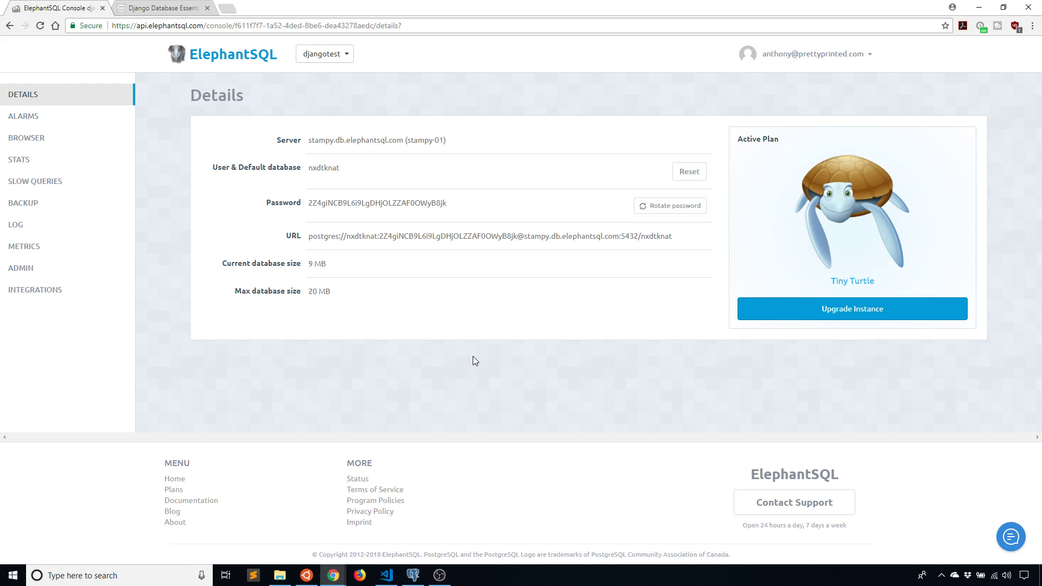
{"action": "left_click", "coordinate": [163, 5]}
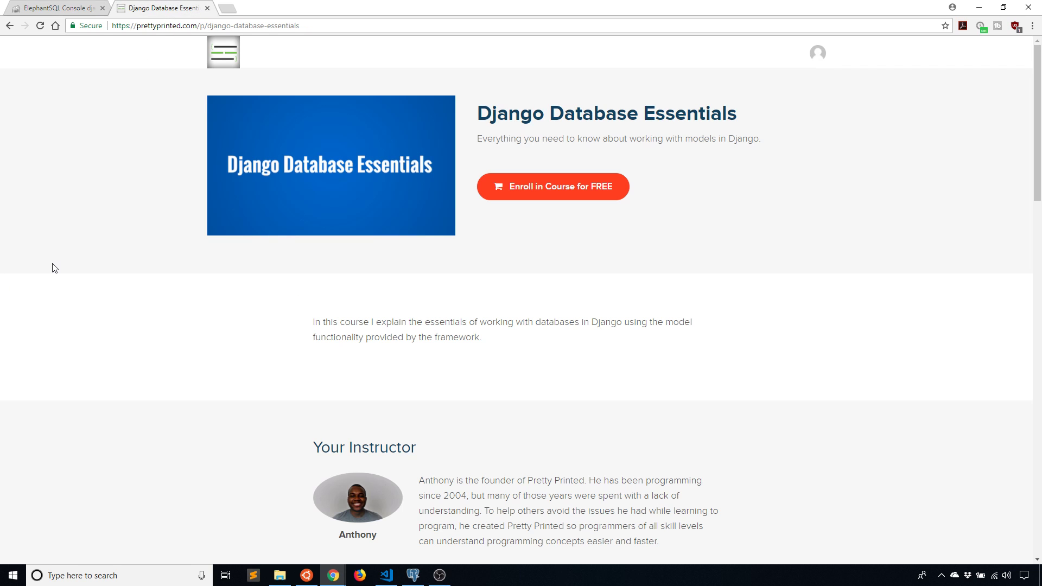
{"action": "mouse_move", "coordinate": [337, 320]}
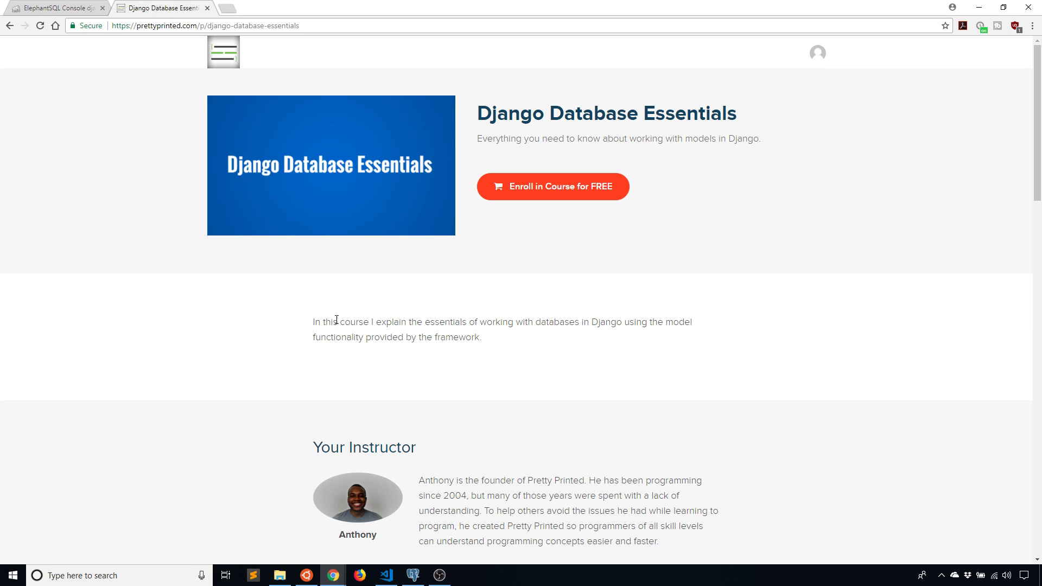
{"action": "scroll", "scroll_direction": "down", "scroll_amount": 3}
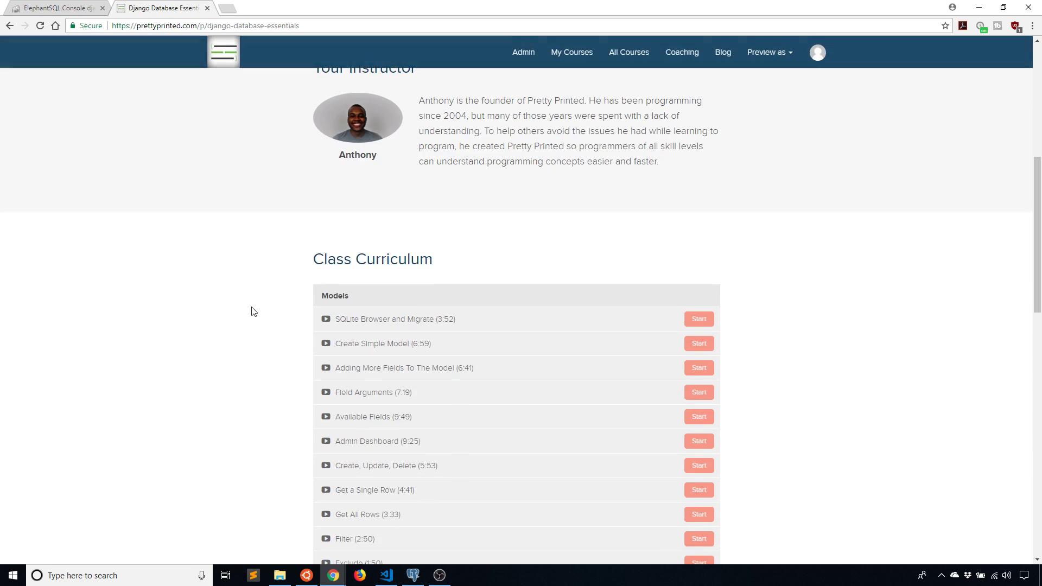
{"action": "scroll", "scroll_direction": "down", "scroll_amount": 3}
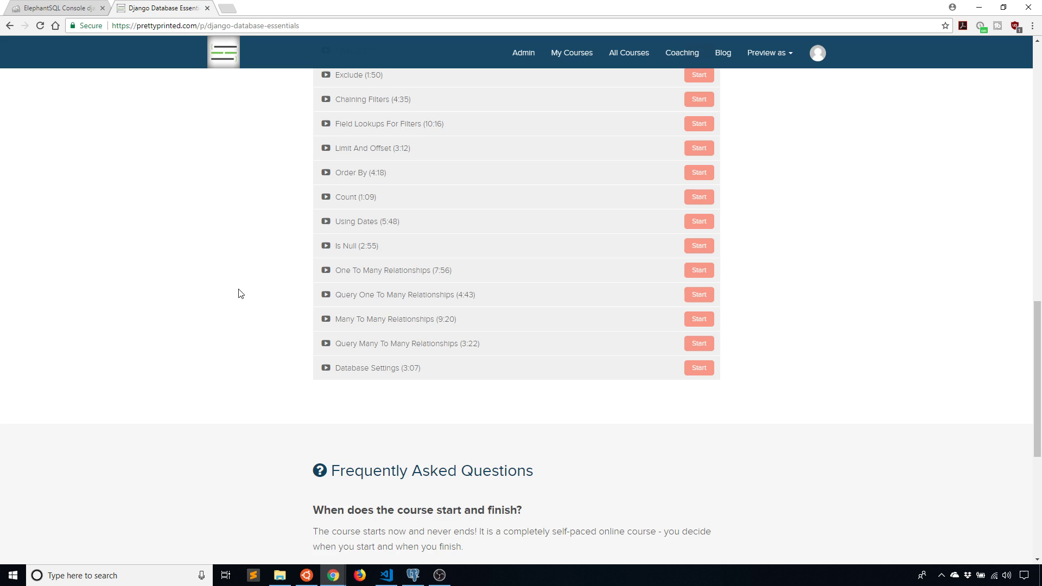
{"action": "scroll", "scroll_direction": "up", "scroll_amount": 3}
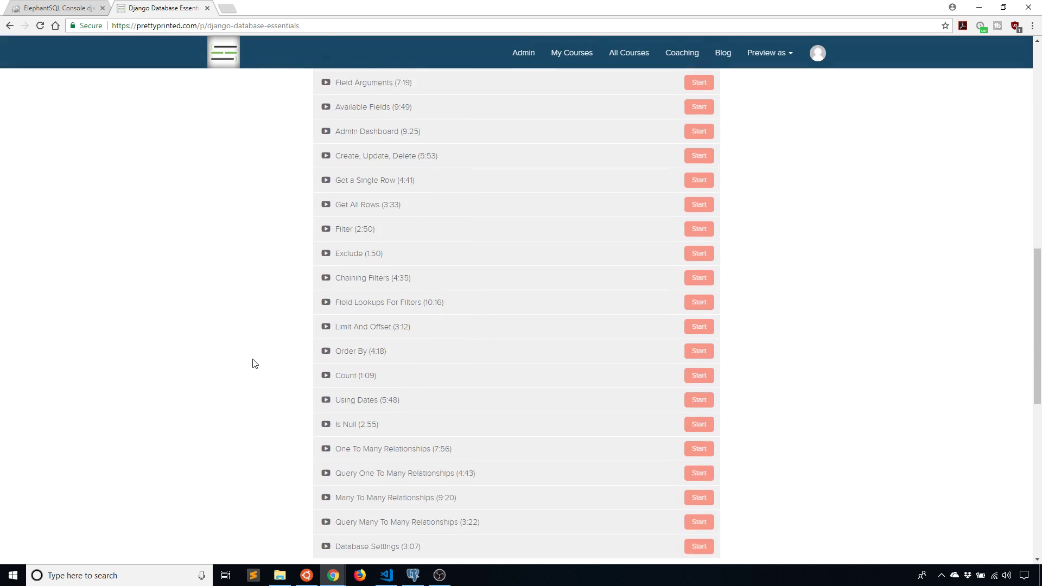
{"action": "scroll", "scroll_direction": "down", "scroll_amount": 3}
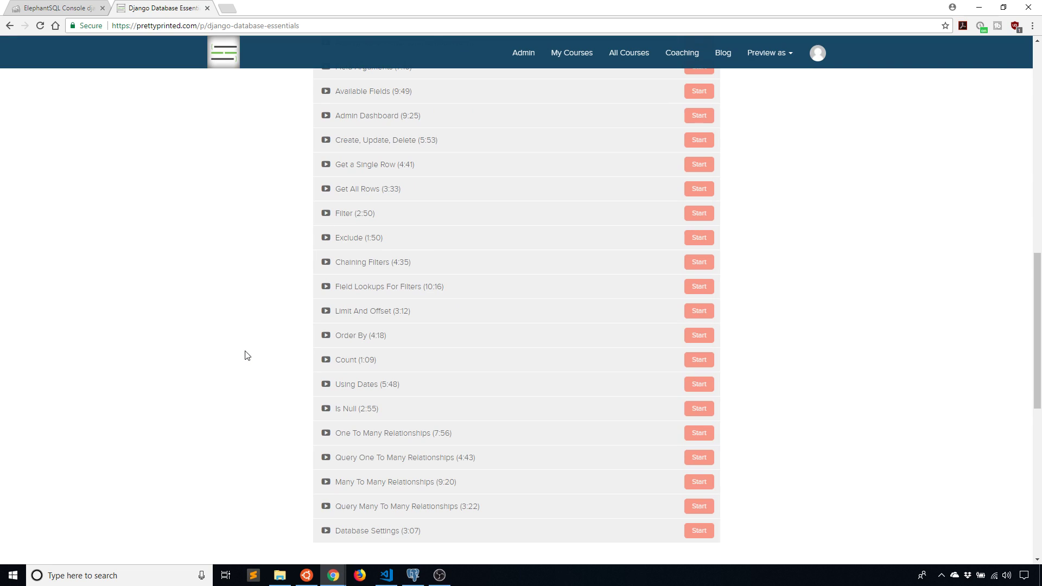